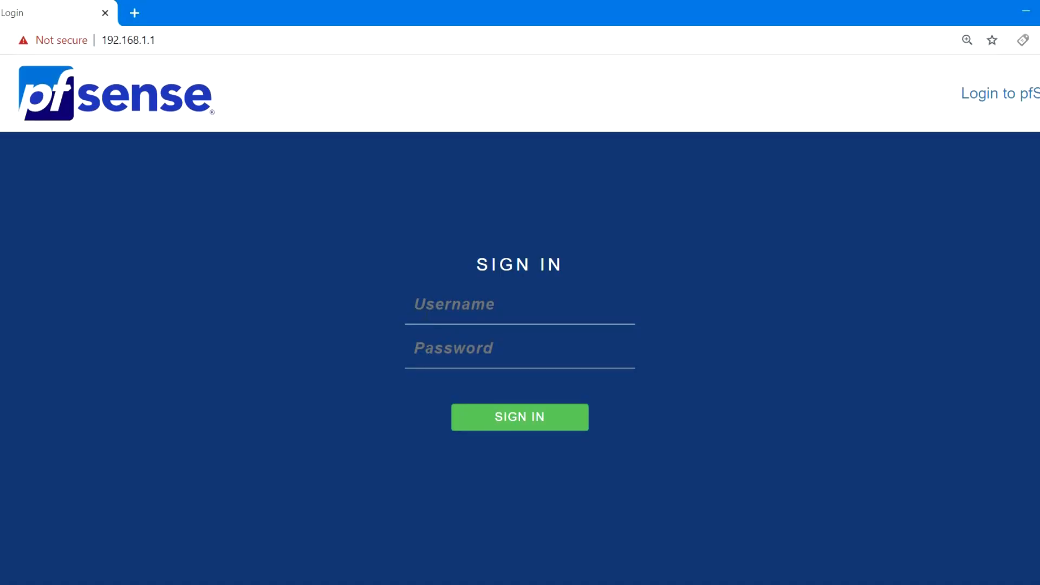
Sign in to the pfSense web interface as admin.
{"action": "type", "text": "admin"}
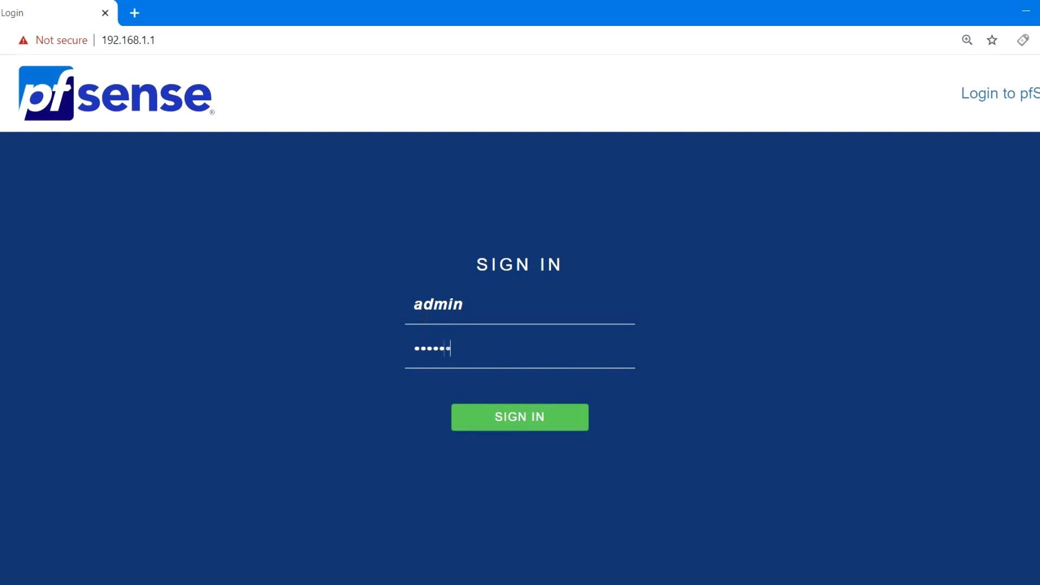
{"action": "left_click", "coordinate": [519, 416]}
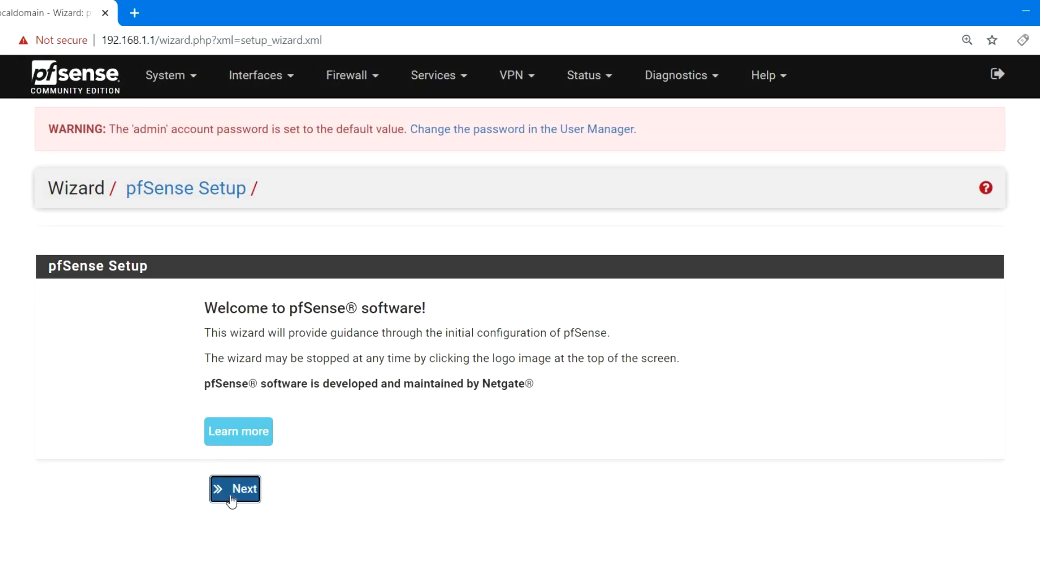
Accept the wizard defaults (hostname, time server, LAN 192.168.1.1/24), set the admin password and reload.
{"action": "left_click", "coordinate": [234, 489]}
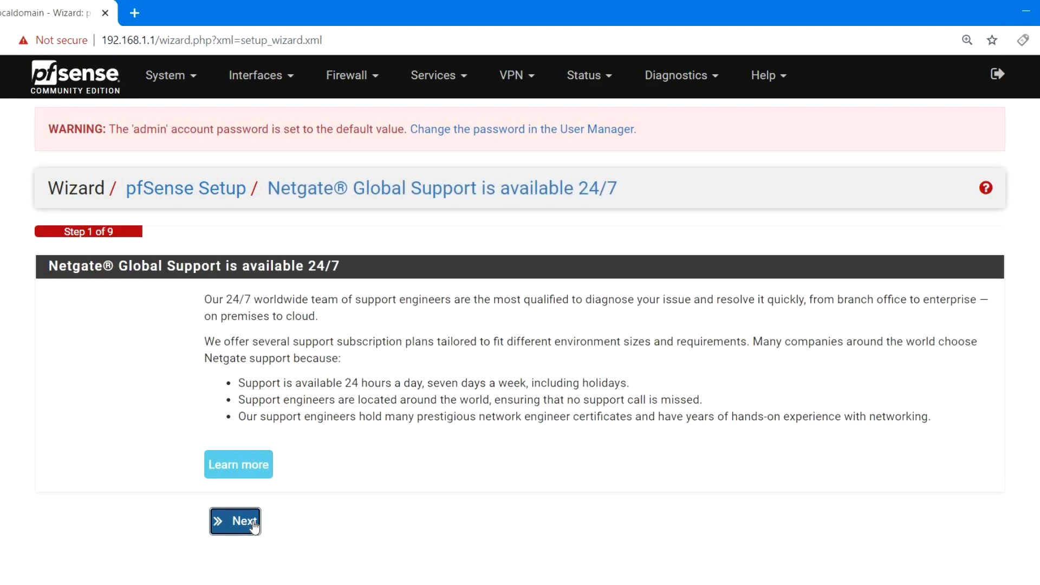
{"action": "left_click", "coordinate": [234, 521]}
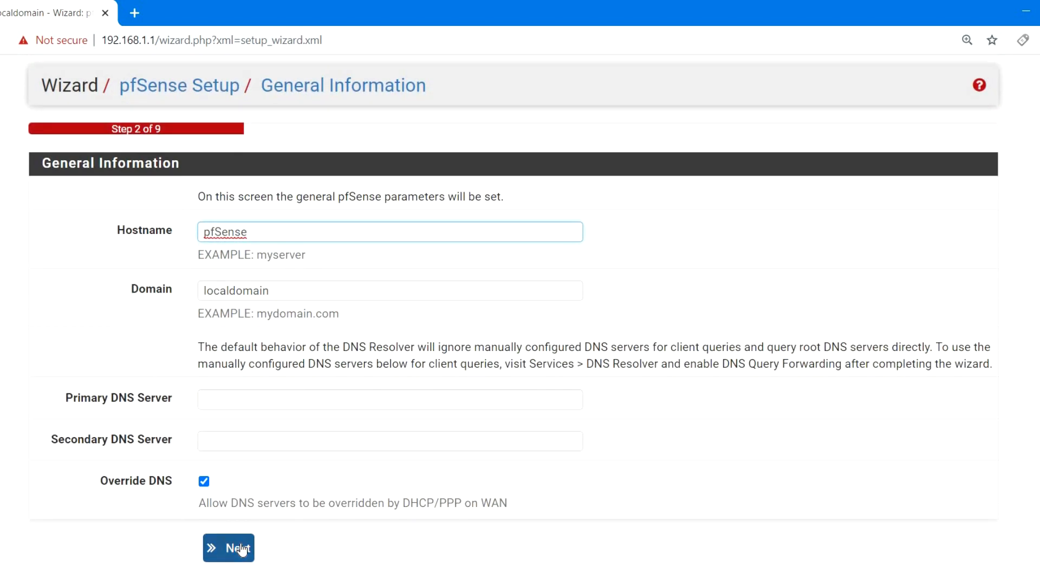
{"action": "left_click", "coordinate": [229, 548]}
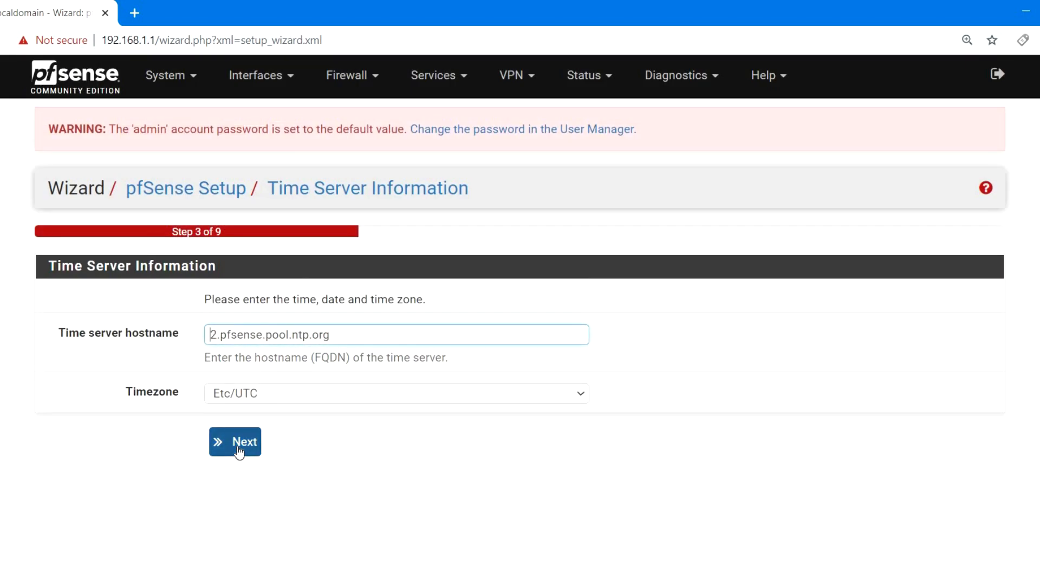
{"action": "left_click", "coordinate": [234, 442]}
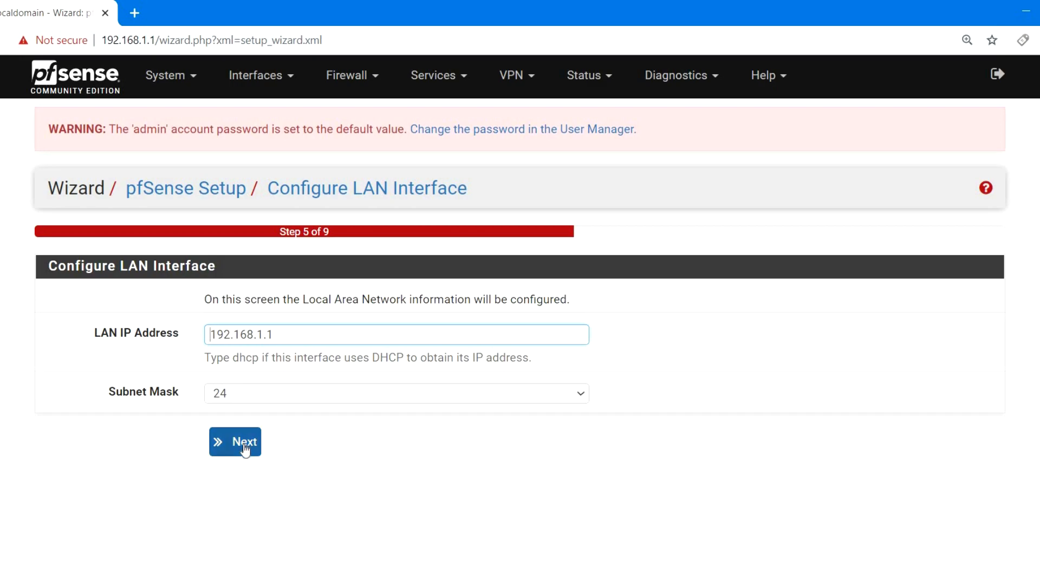
{"action": "left_click", "coordinate": [235, 442]}
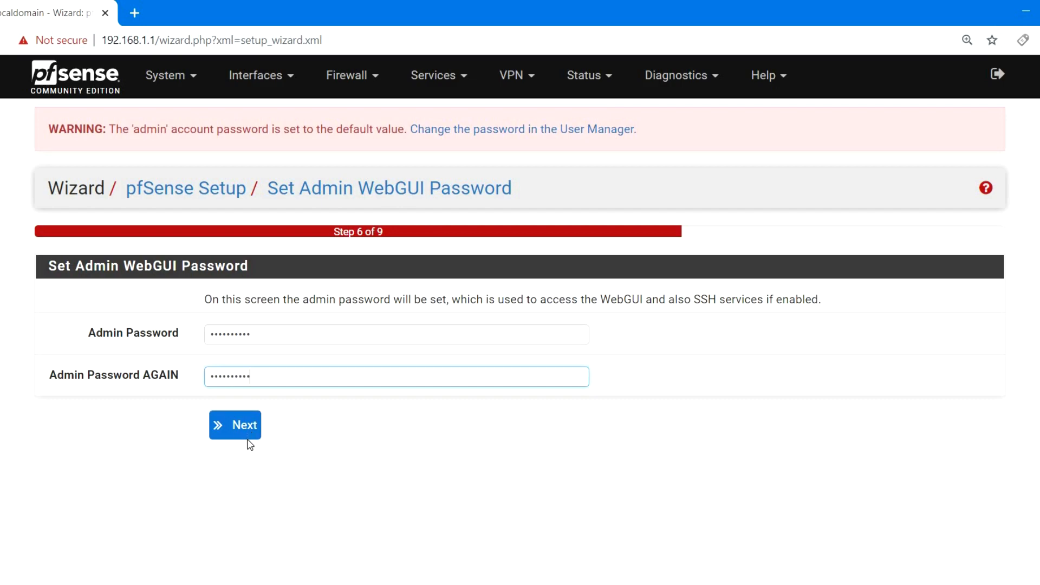
{"action": "left_click", "coordinate": [235, 425]}
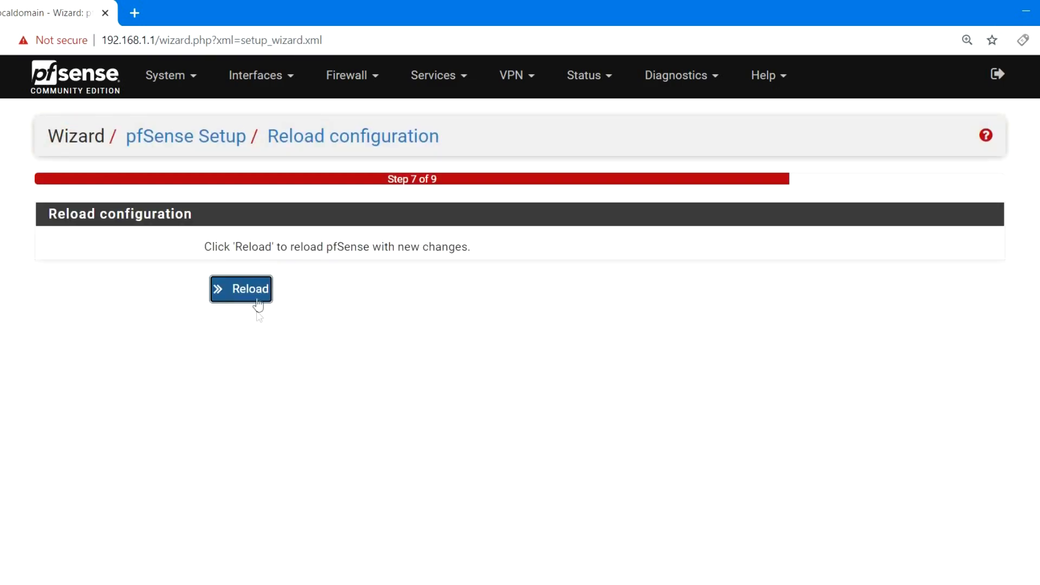
{"action": "left_click", "coordinate": [241, 288]}
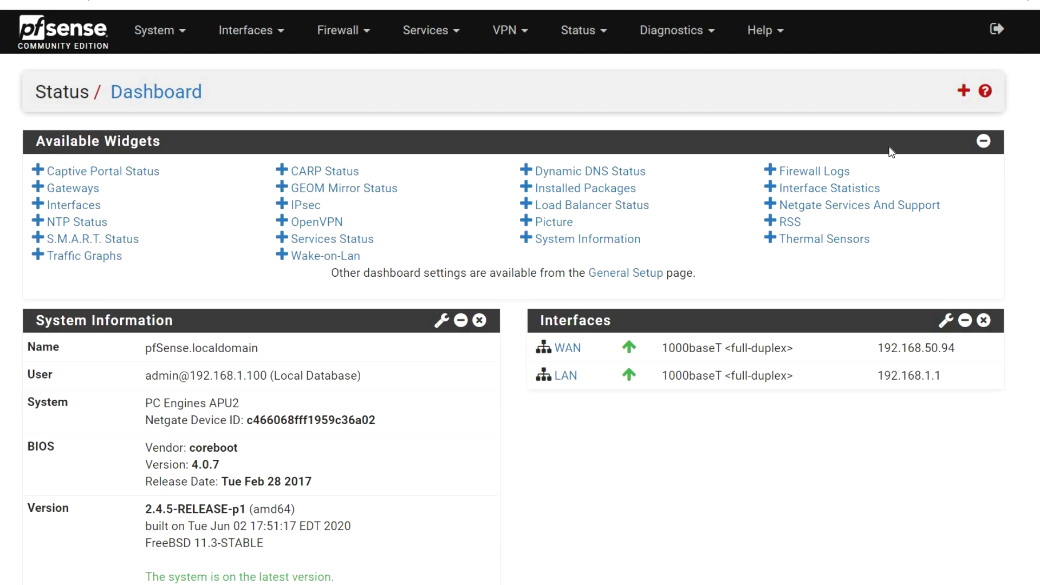
{"action": "mouse_move", "coordinate": [91, 266]}
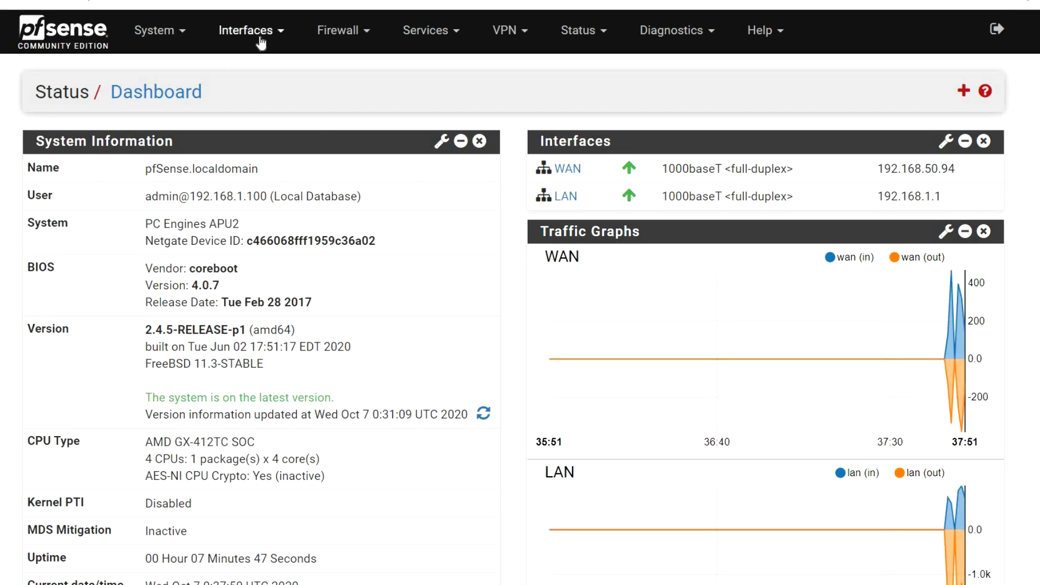
Go to Interfaces > Assignments to list the WAN, LAN and available ports.
{"action": "left_click", "coordinate": [246, 30]}
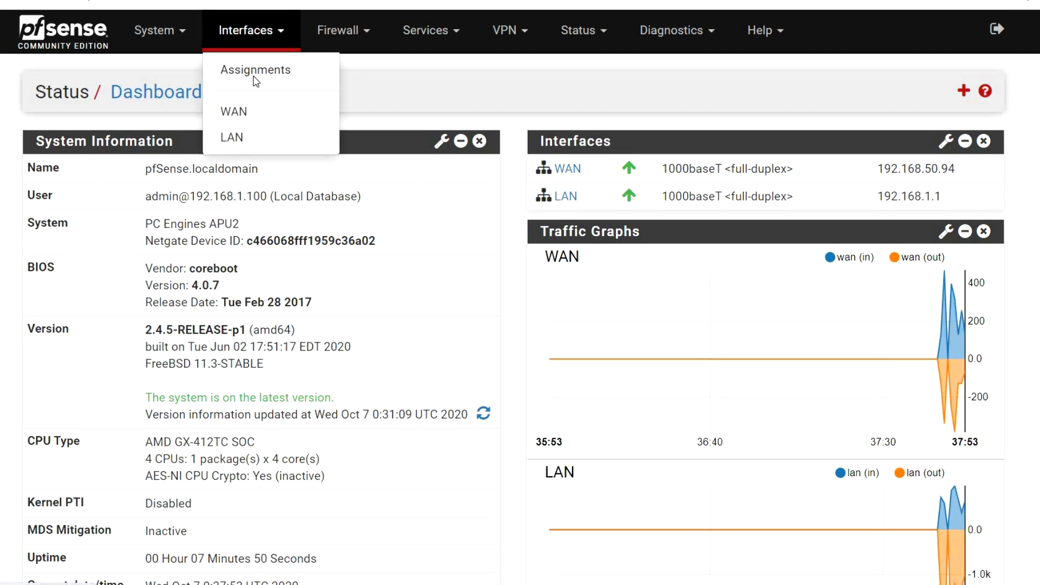
{"action": "left_click", "coordinate": [256, 69]}
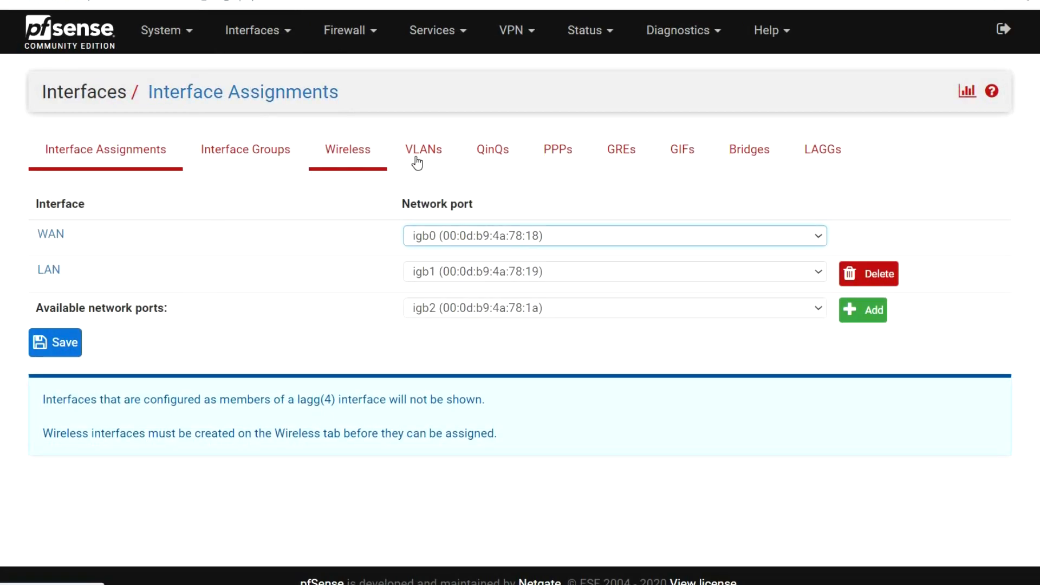
Start a new VLAN on parent igb1 (lan) with VLAN tag 33.
{"action": "left_click", "coordinate": [423, 149]}
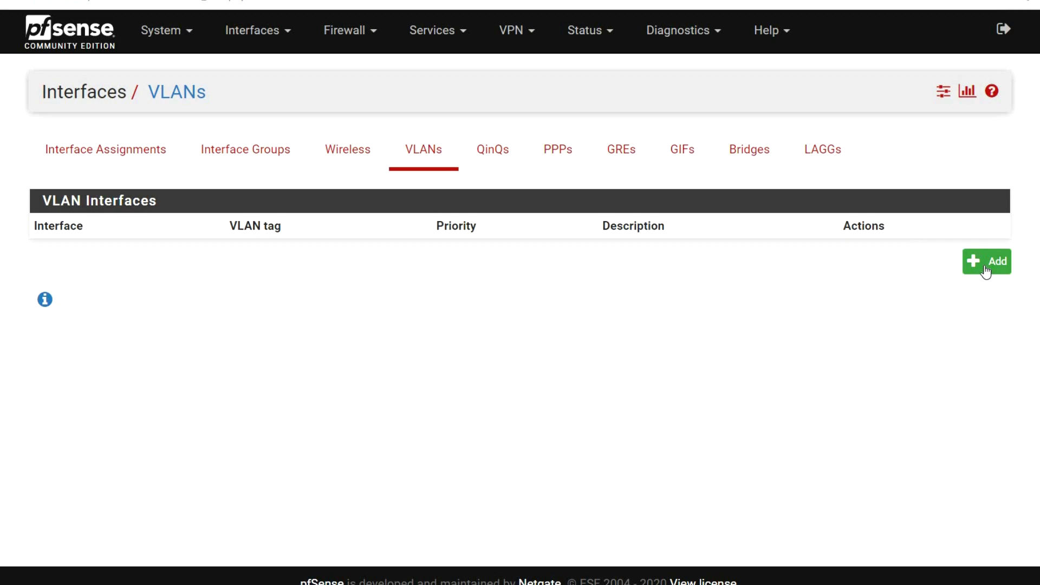
{"action": "left_click", "coordinate": [986, 262]}
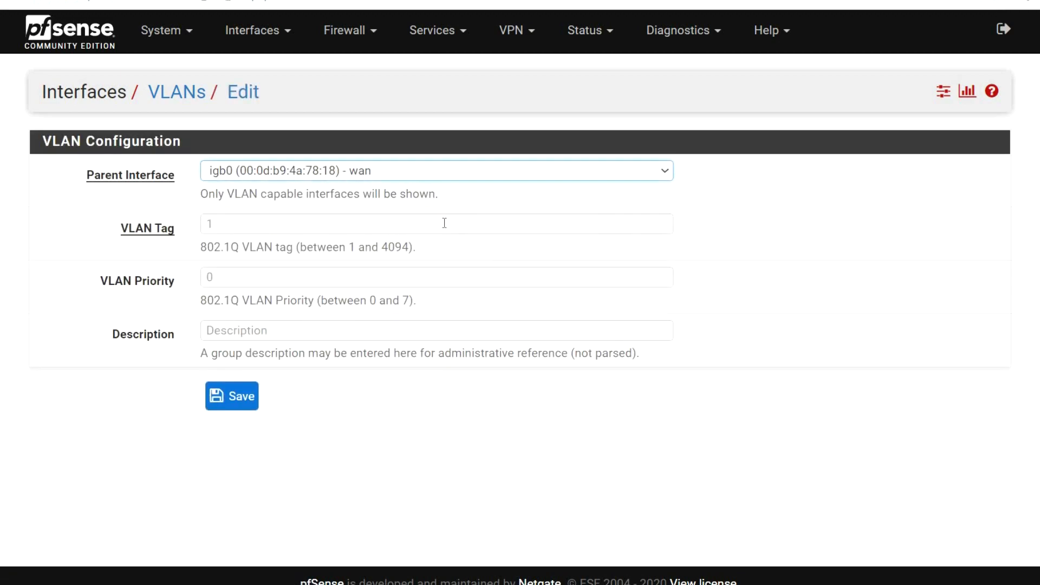
{"action": "left_click", "coordinate": [435, 170]}
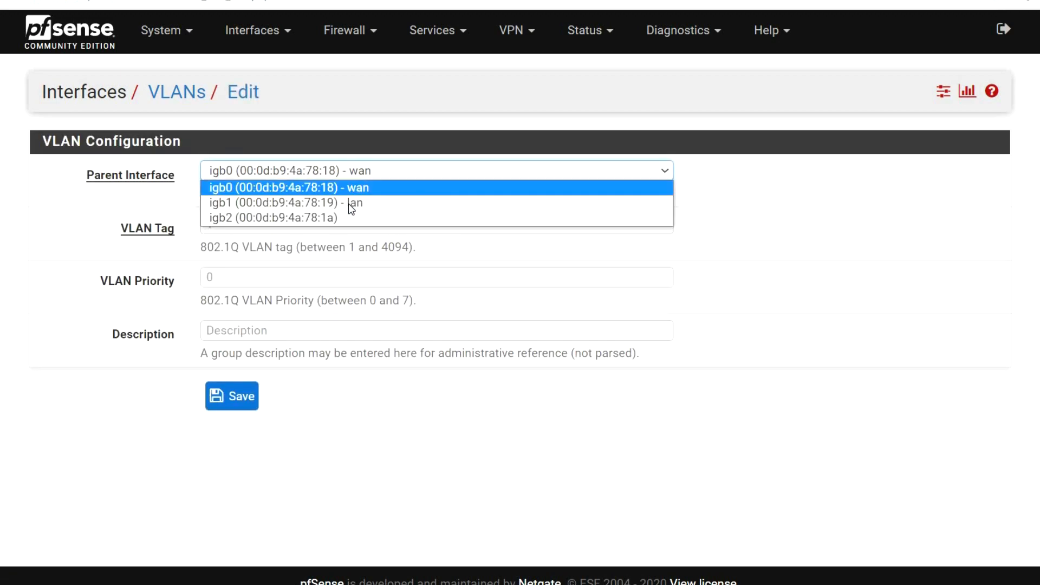
{"action": "left_click", "coordinate": [278, 202]}
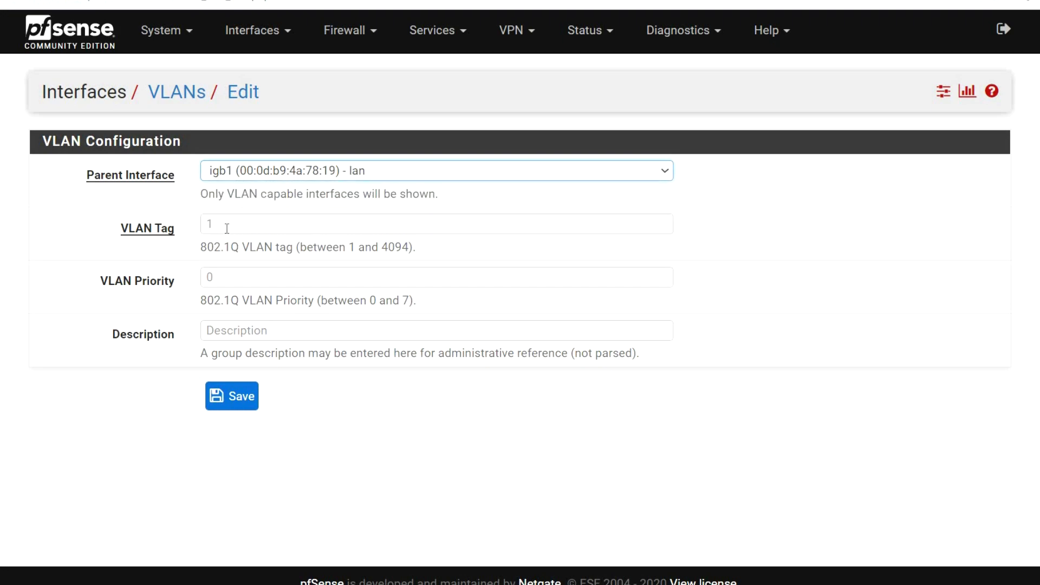
{"action": "type", "text": "33"}
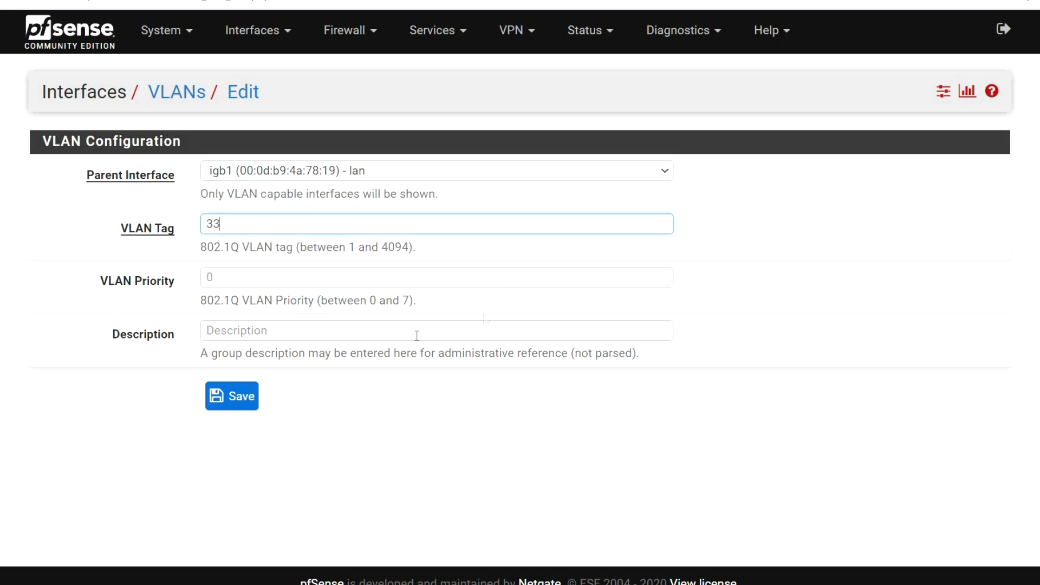
Describe the VLAN as Contractor Network and save it.
{"action": "left_click", "coordinate": [435, 331]}
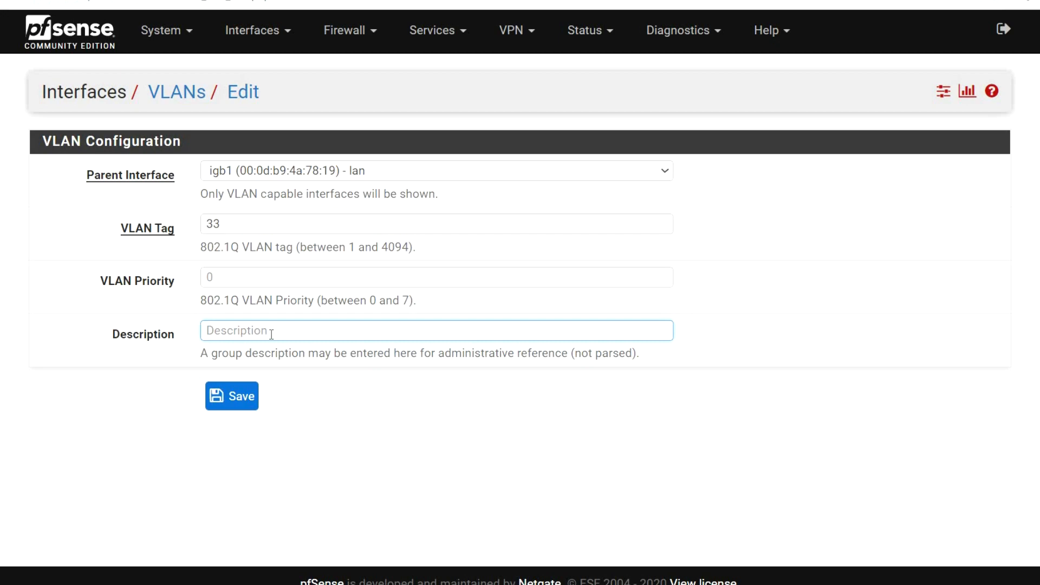
{"action": "type", "text": "Contract"}
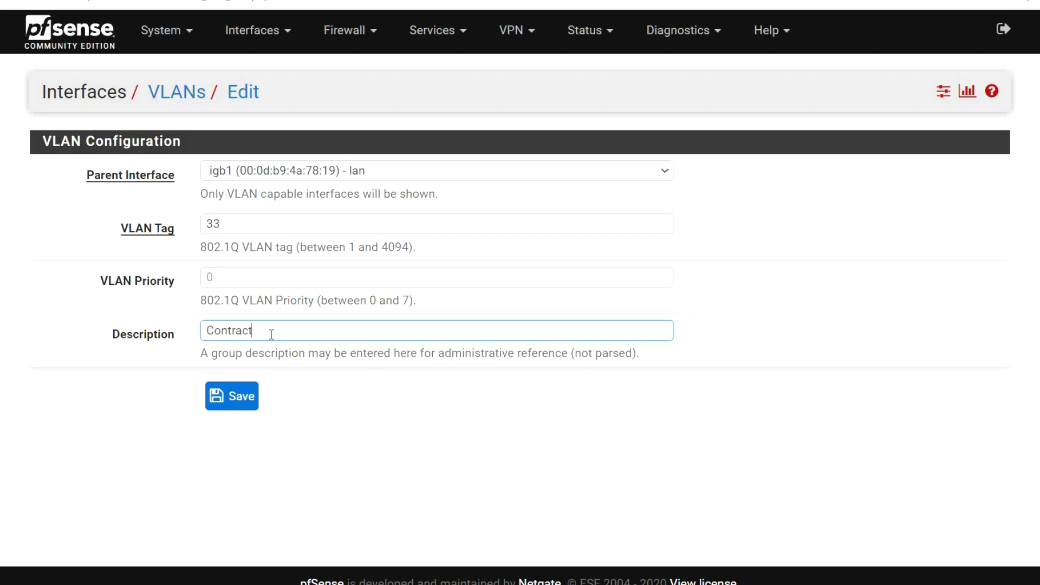
{"action": "type", "text": "or Ne"}
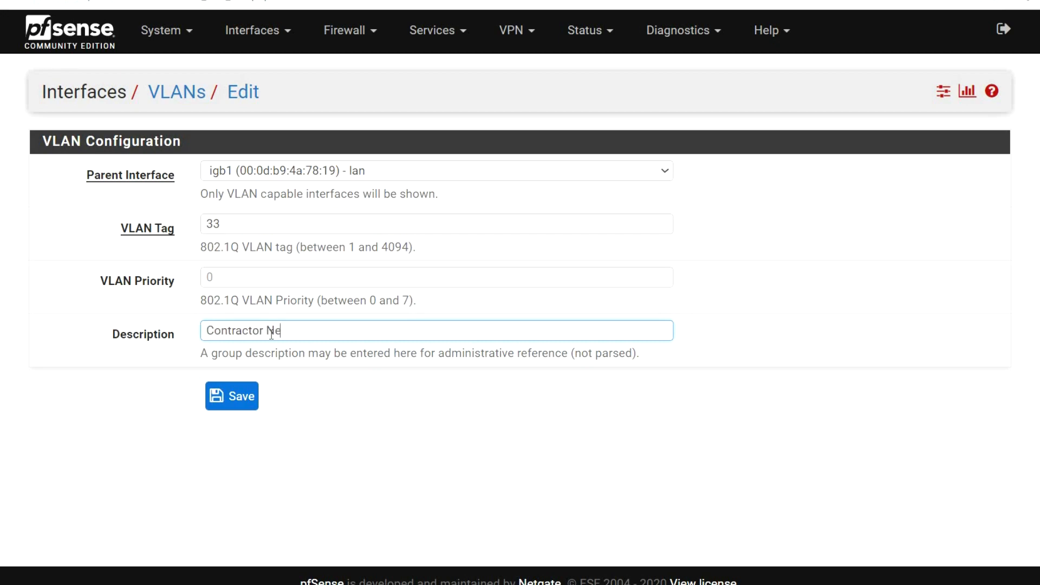
{"action": "type", "text": "two"}
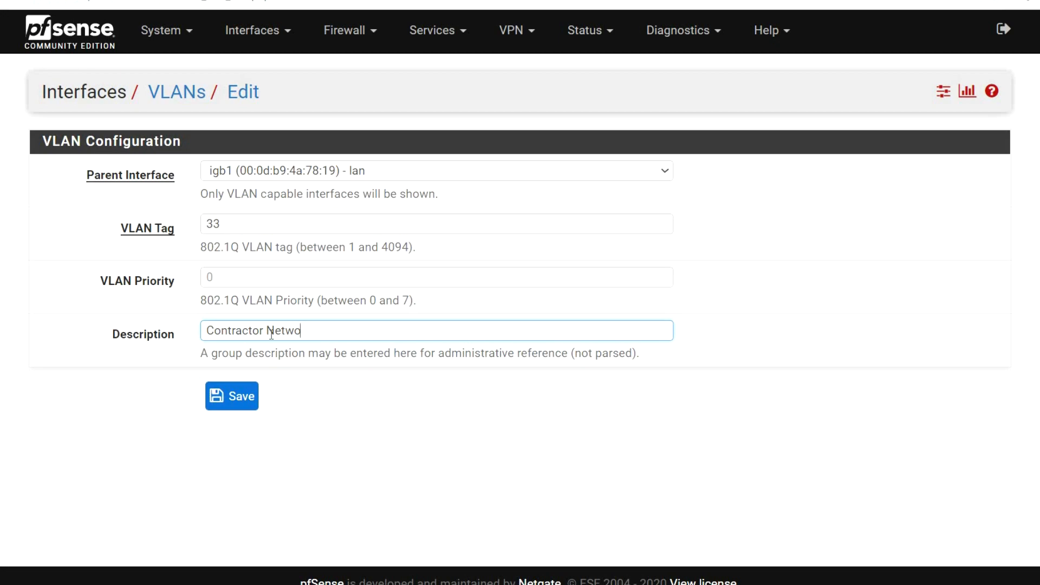
{"action": "type", "text": "rk"}
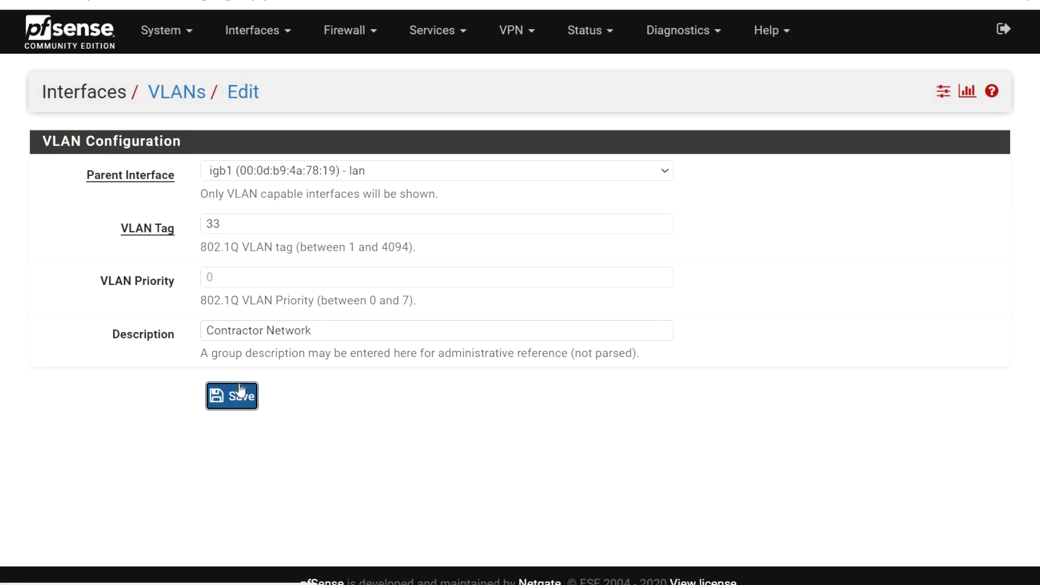
{"action": "left_click", "coordinate": [232, 397]}
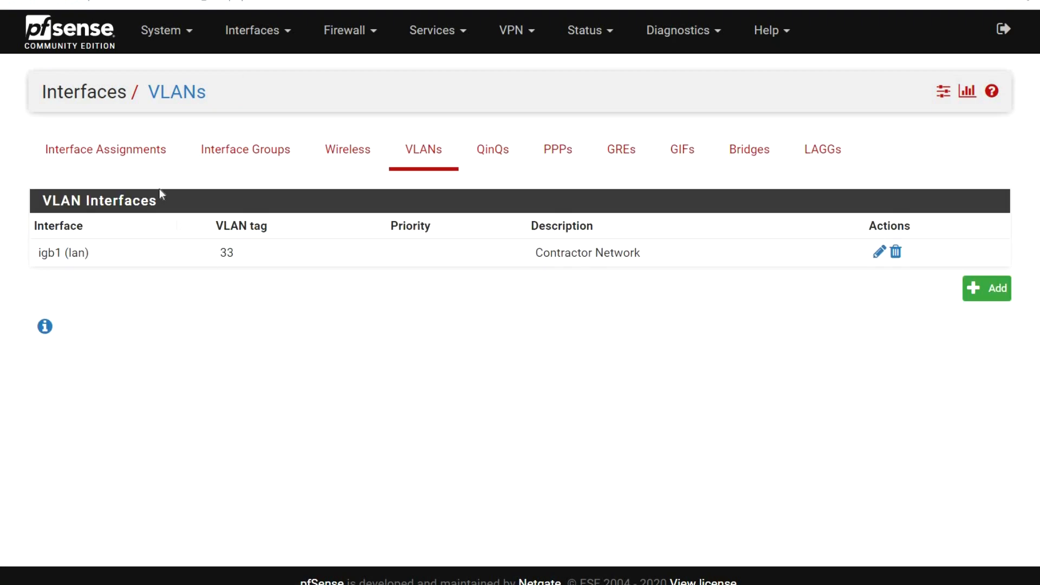
{"action": "mouse_move", "coordinate": [105, 148]}
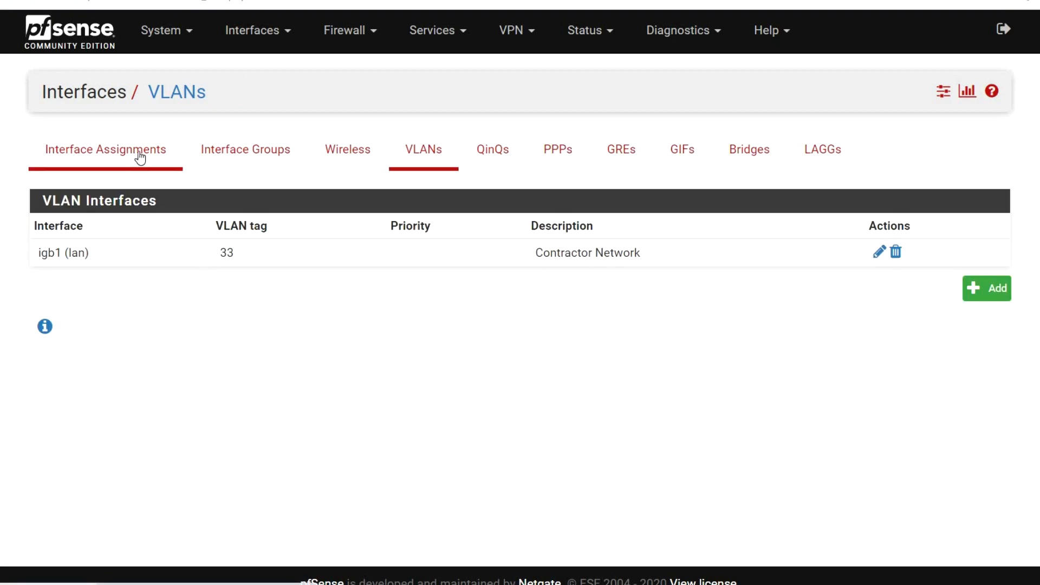
Add VLAN 33 on igb1 as a new interface, which becomes OPT1.
{"action": "left_click", "coordinate": [105, 149]}
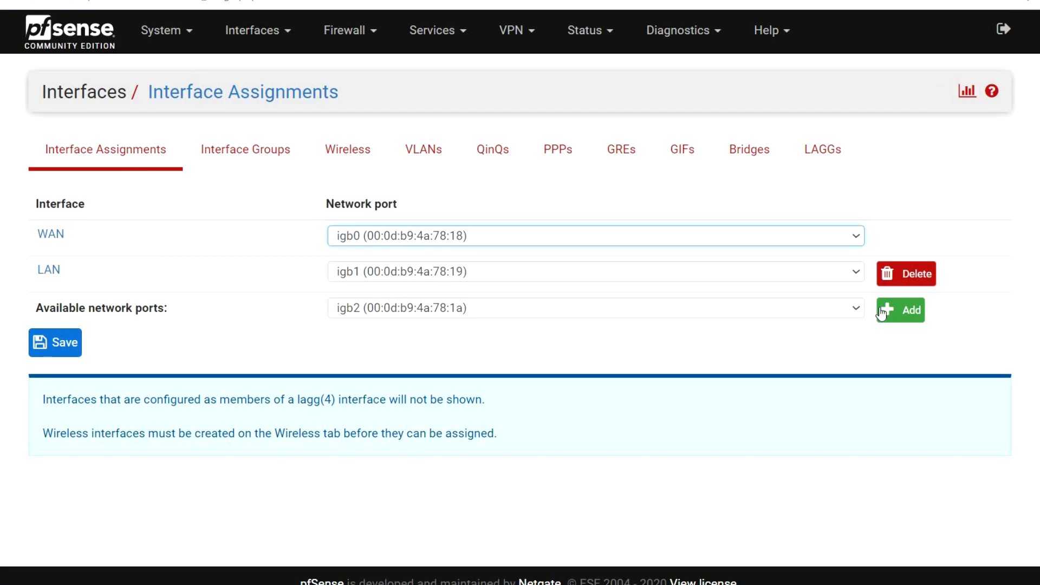
{"action": "mouse_move", "coordinate": [852, 316]}
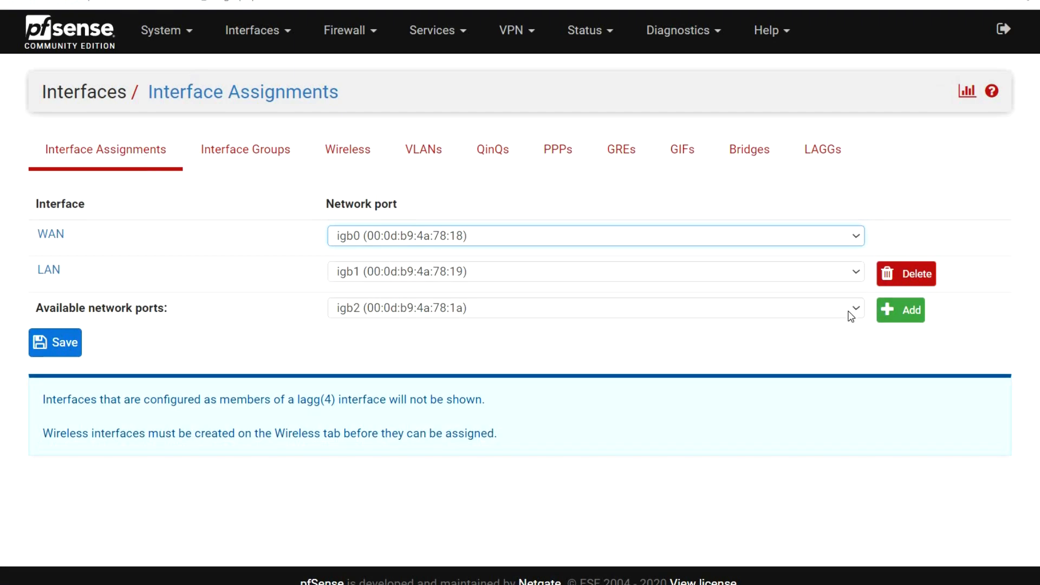
{"action": "left_click", "coordinate": [594, 308]}
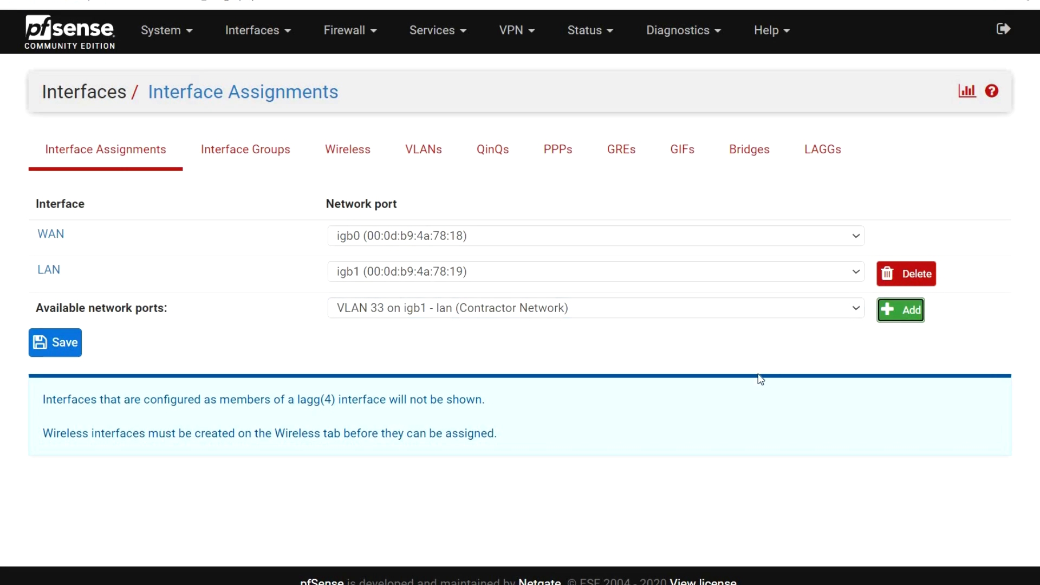
{"action": "left_click", "coordinate": [900, 310]}
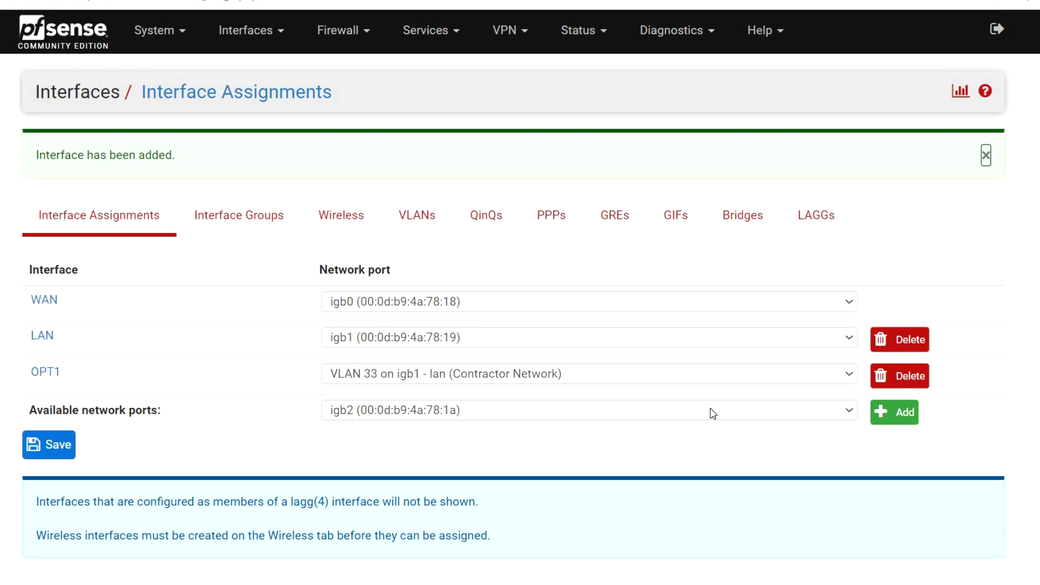
{"action": "mouse_move", "coordinate": [46, 378]}
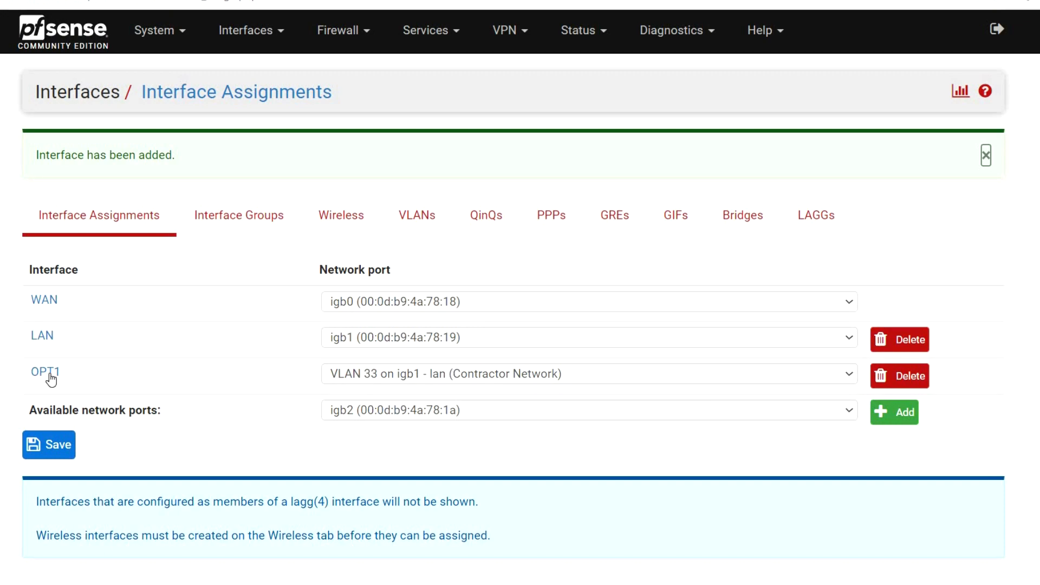
Enable OPT1, describe it as LAN33 and choose static IPv4 addressing.
{"action": "left_click", "coordinate": [44, 372]}
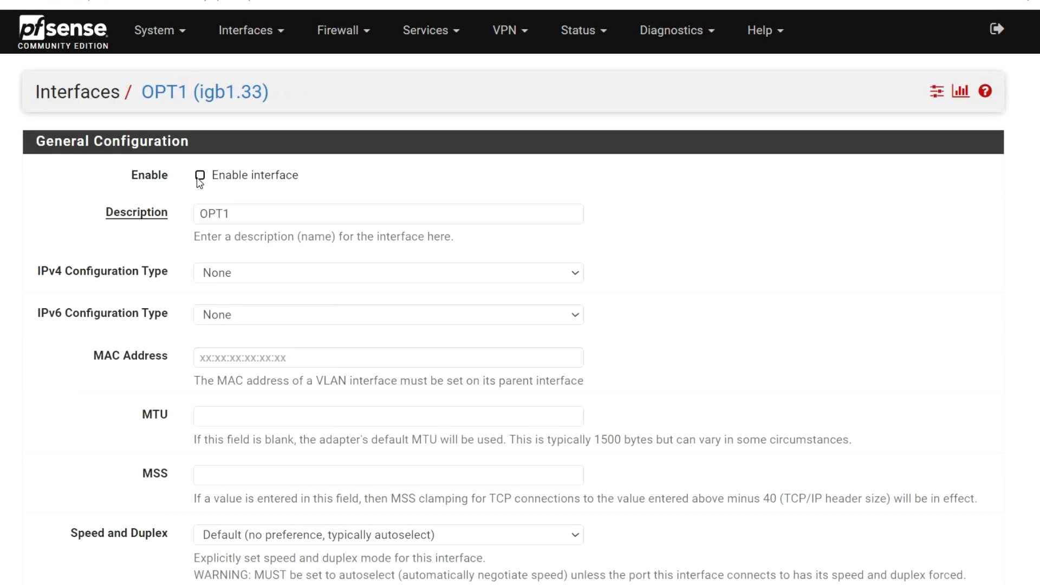
{"action": "left_click", "coordinate": [200, 176]}
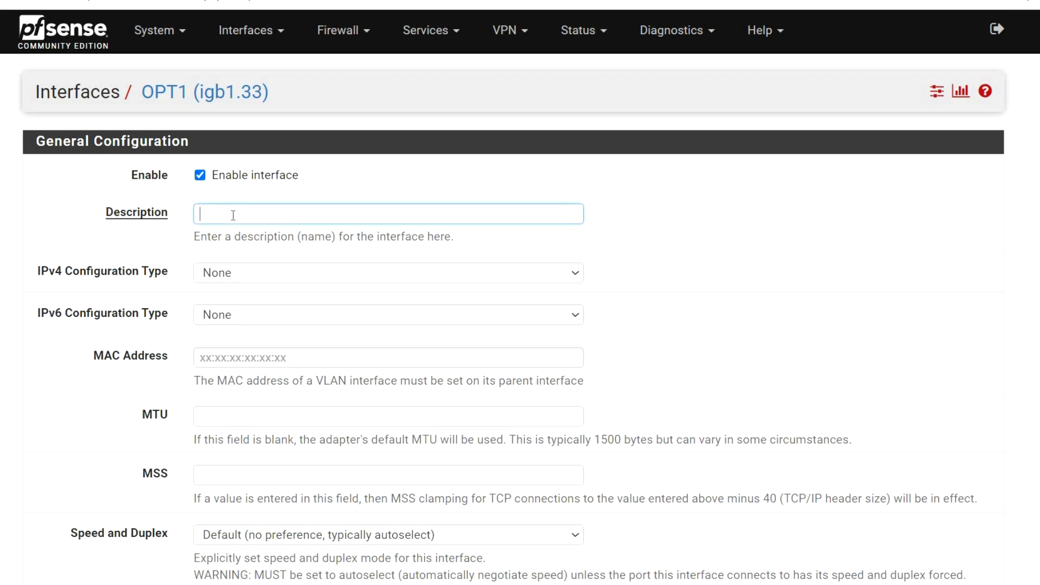
{"action": "type", "text": "LAN33"}
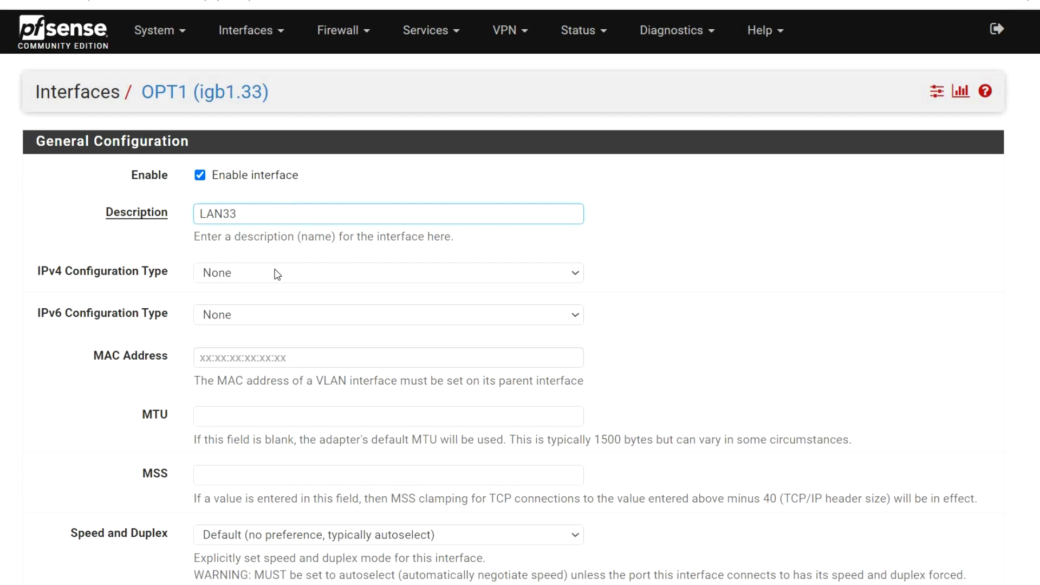
{"action": "left_click", "coordinate": [387, 273]}
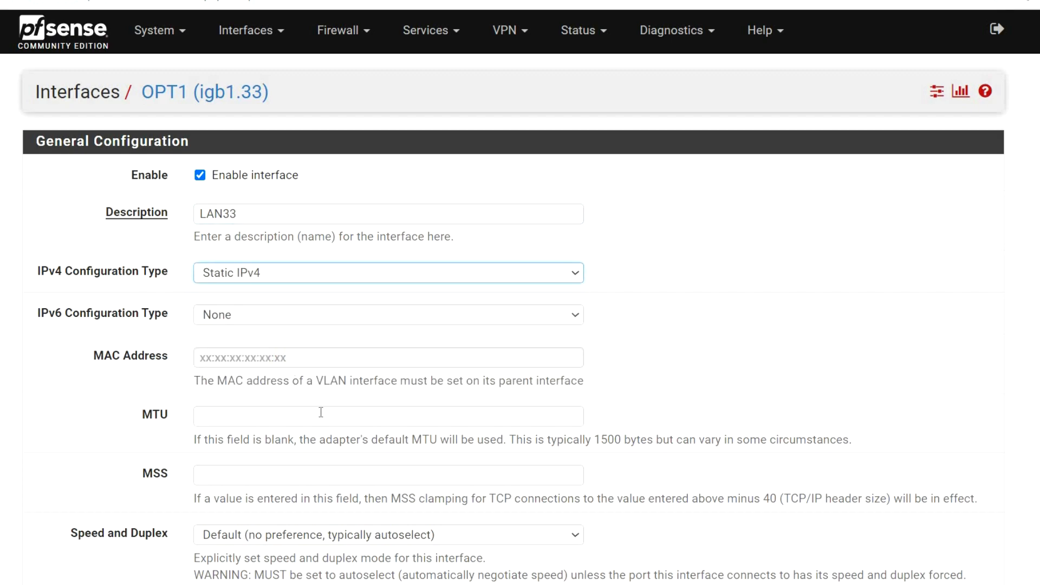
Give LAN33 the address 192.168.33.1/24, save and apply the changes.
{"action": "scroll", "scroll_direction": "down", "scroll_amount": 3}
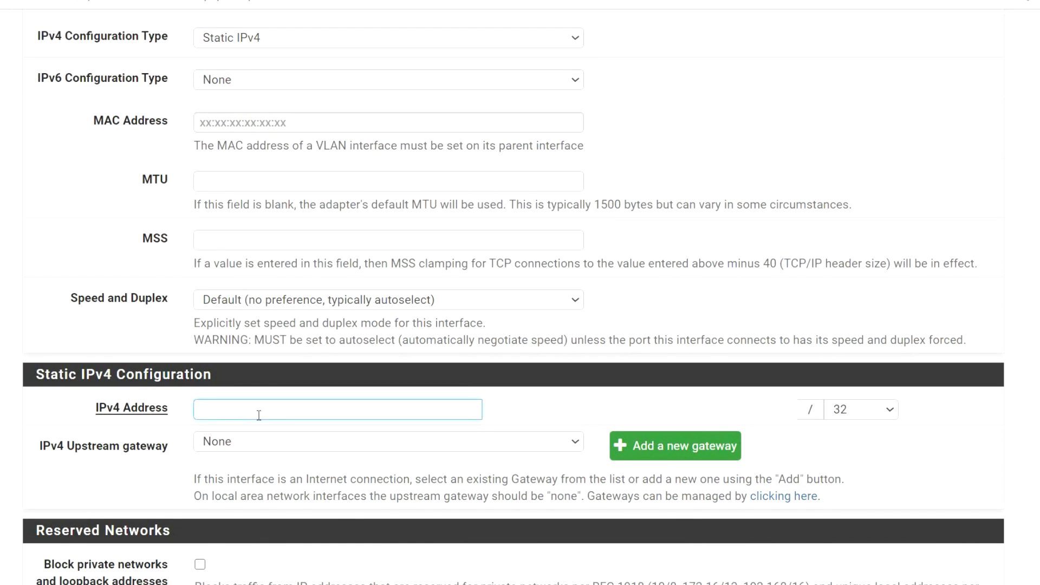
{"action": "type", "text": "192.168.33.1"}
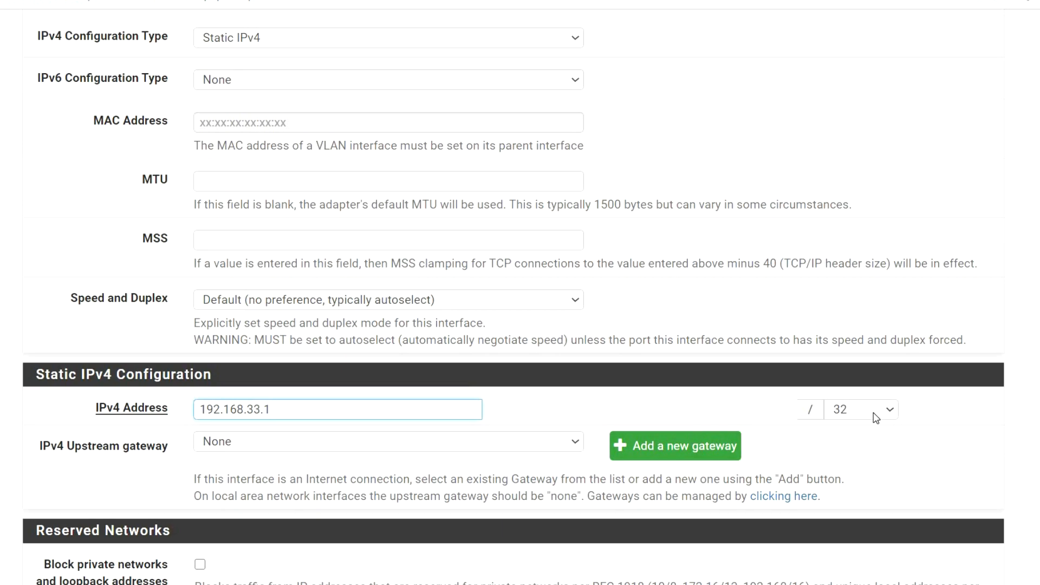
{"action": "left_click", "coordinate": [889, 409]}
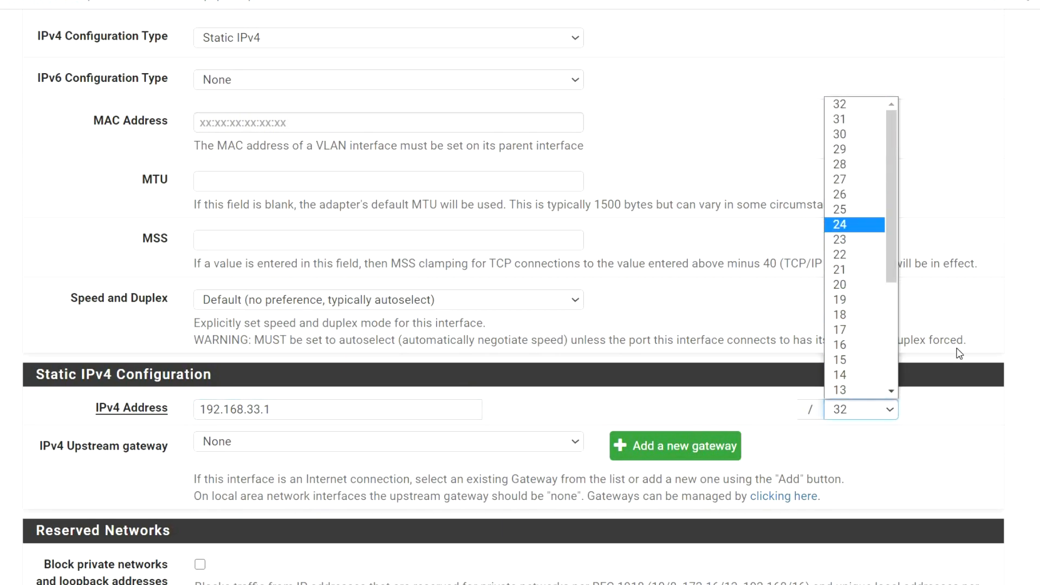
{"action": "left_click", "coordinate": [838, 226]}
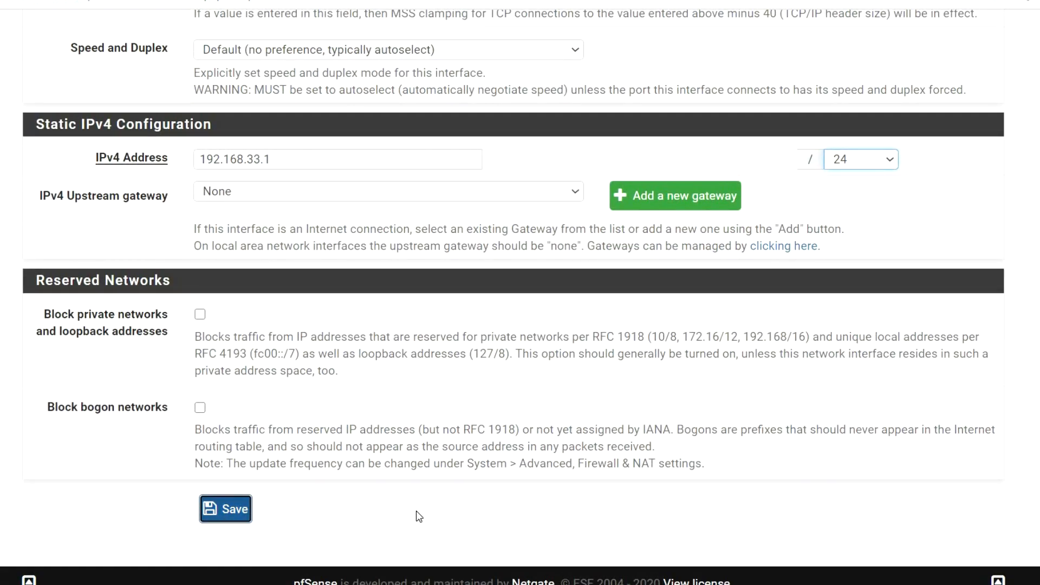
{"action": "left_click", "coordinate": [226, 509]}
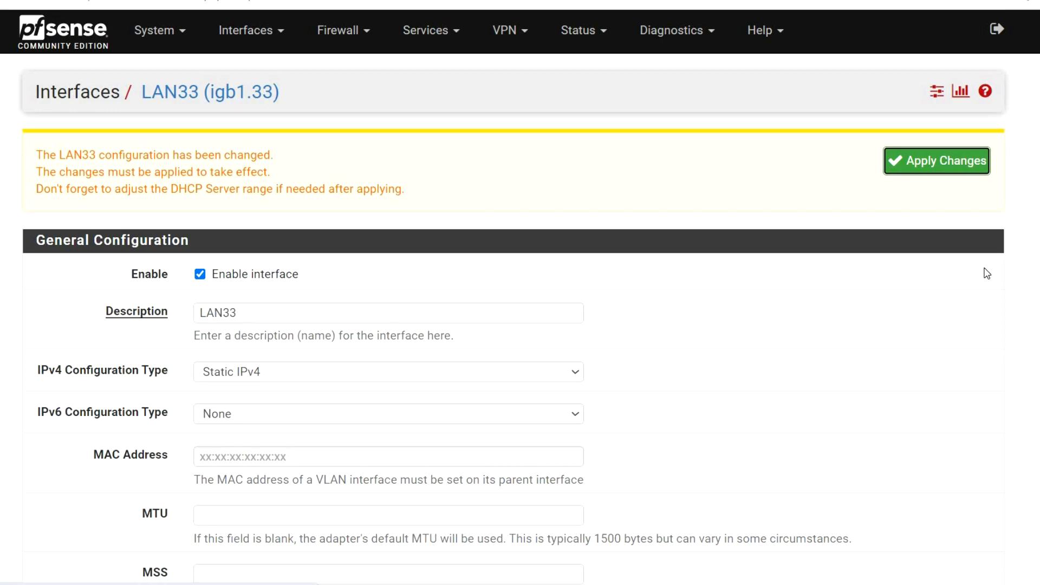
{"action": "left_click", "coordinate": [936, 160]}
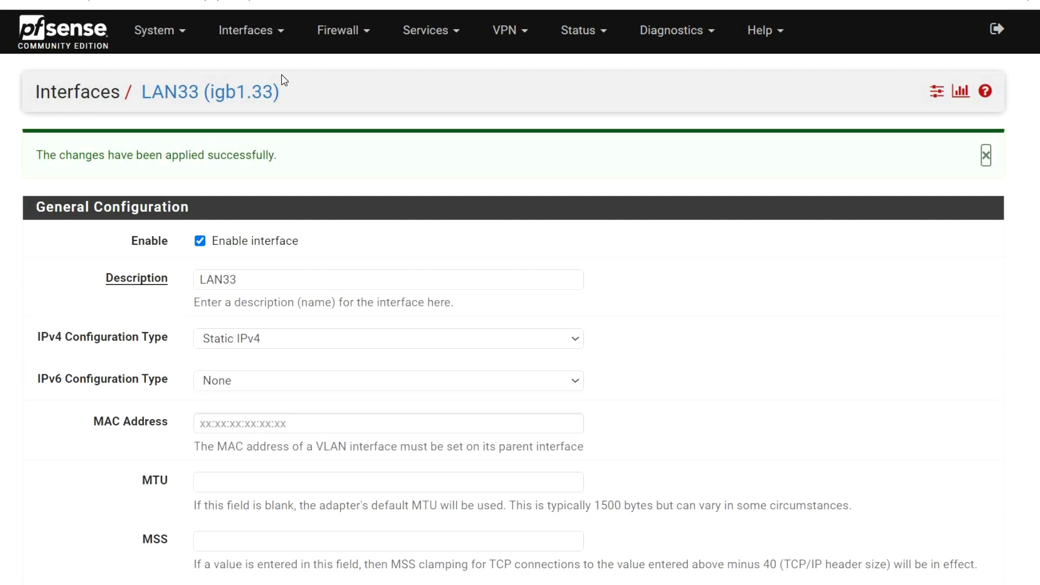
Go to Services > DHCP Server and switch to the LAN33 settings.
{"action": "left_click", "coordinate": [430, 30]}
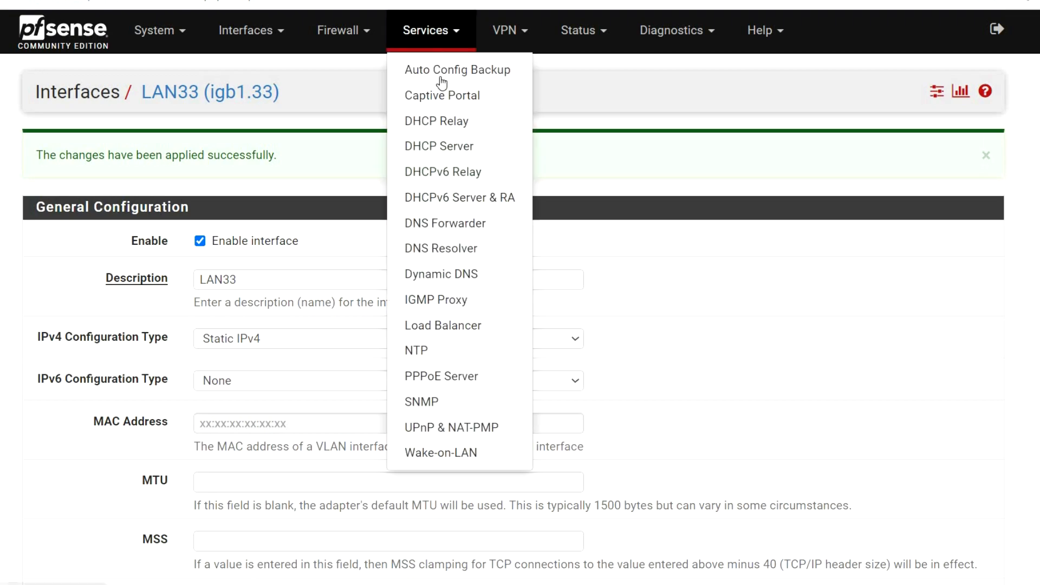
{"action": "mouse_move", "coordinate": [437, 140]}
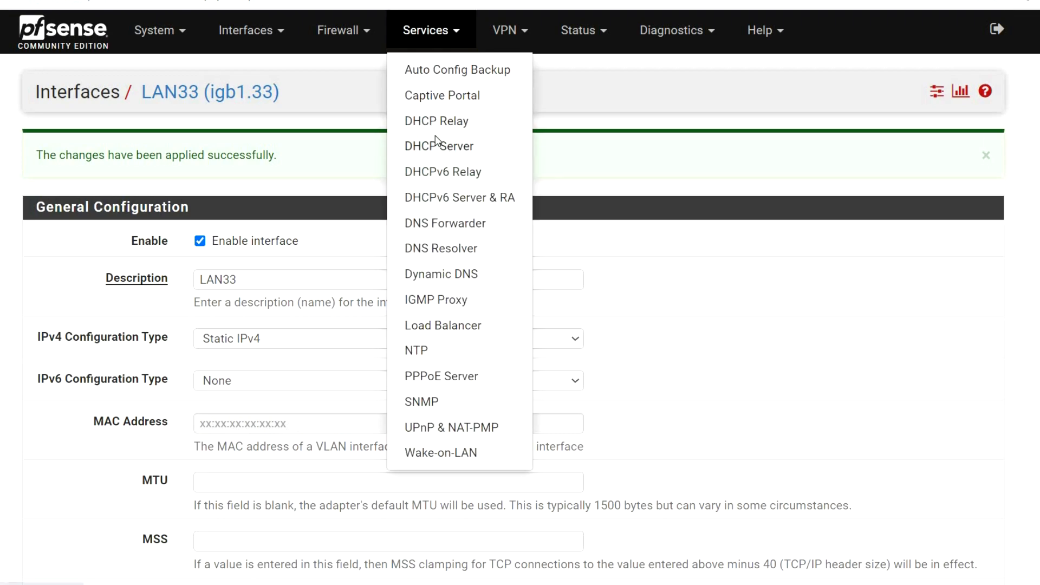
{"action": "left_click", "coordinate": [439, 146]}
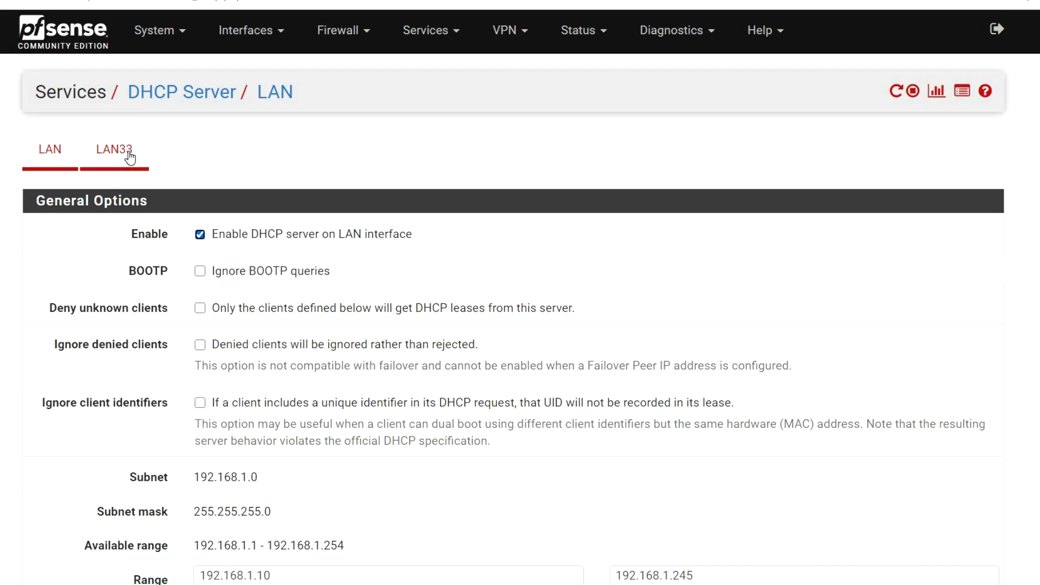
{"action": "left_click", "coordinate": [113, 150]}
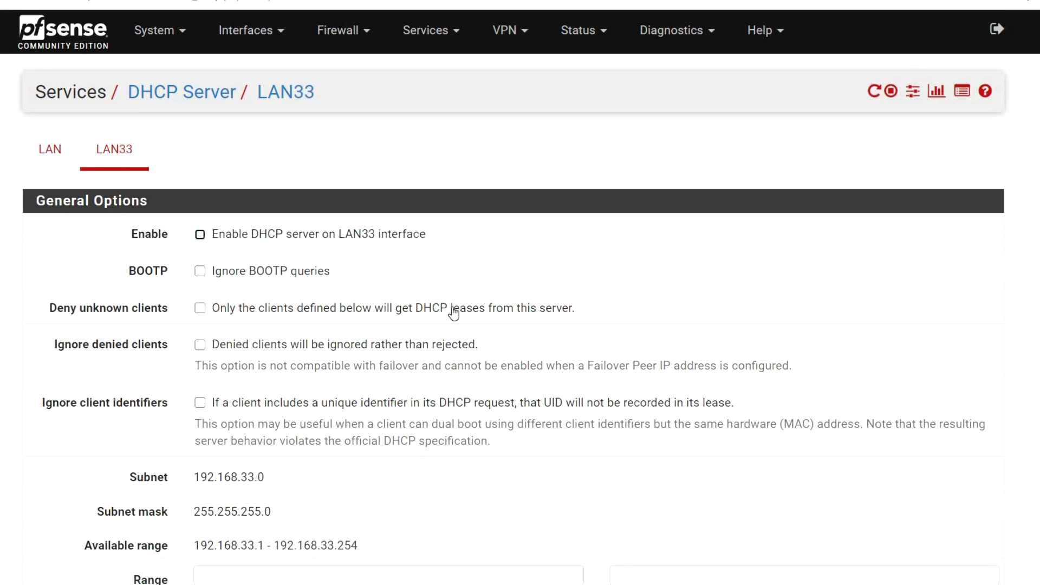
{"action": "scroll", "scroll_direction": "down", "scroll_amount": 3}
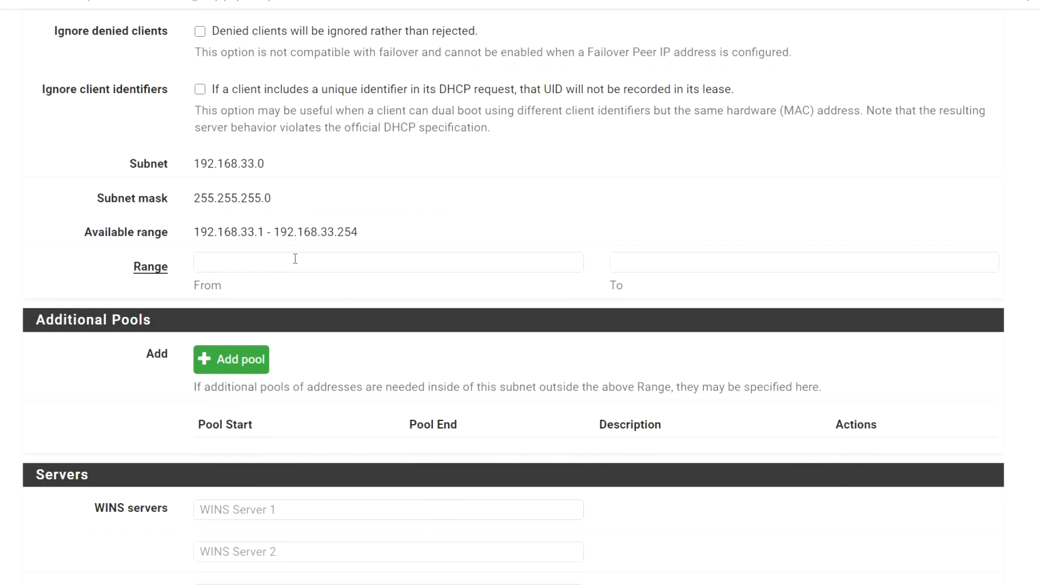
Set the DHCP range 192.168.33.100 to 192.168.33.200 and save it.
{"action": "type", "text": "192.168.33."}
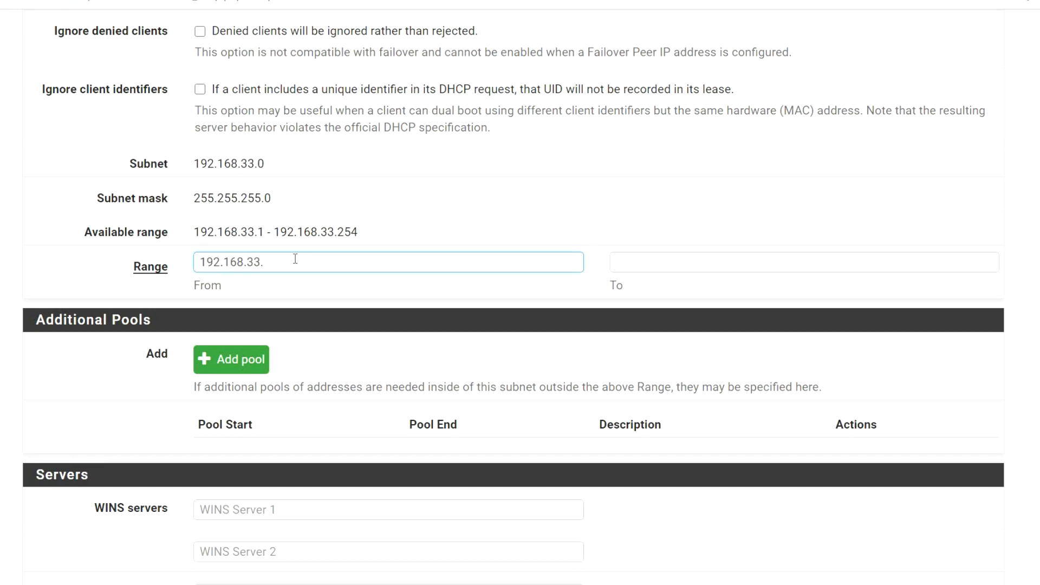
{"action": "type", "text": "100"}
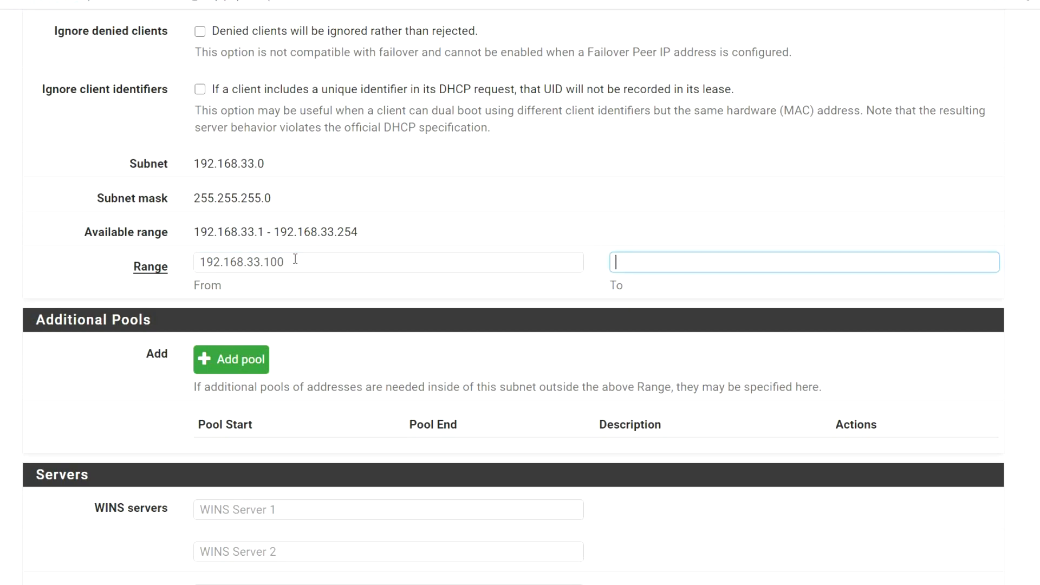
{"action": "type", "text": "192.168.33."}
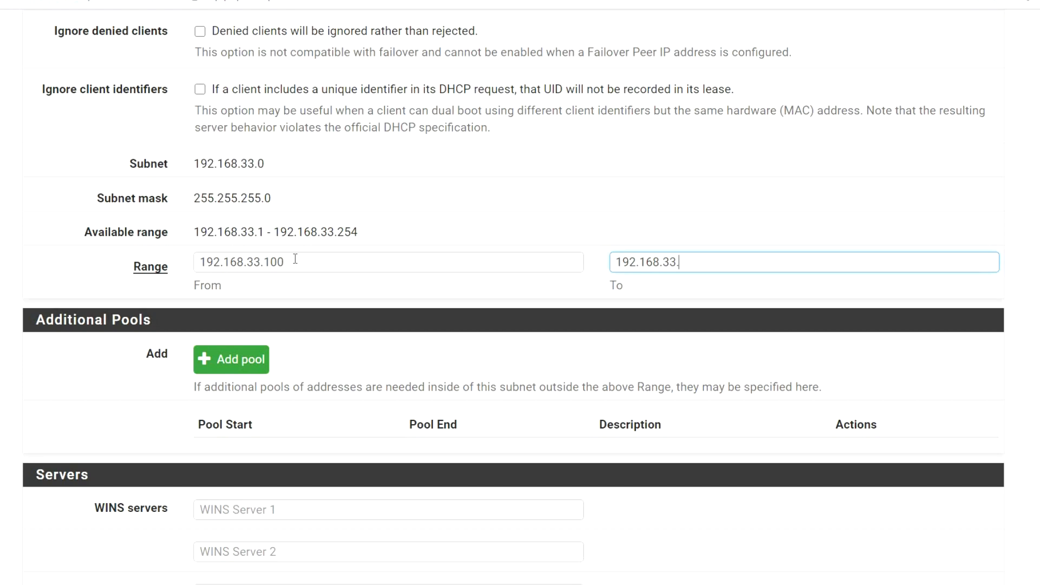
{"action": "type", "text": "200"}
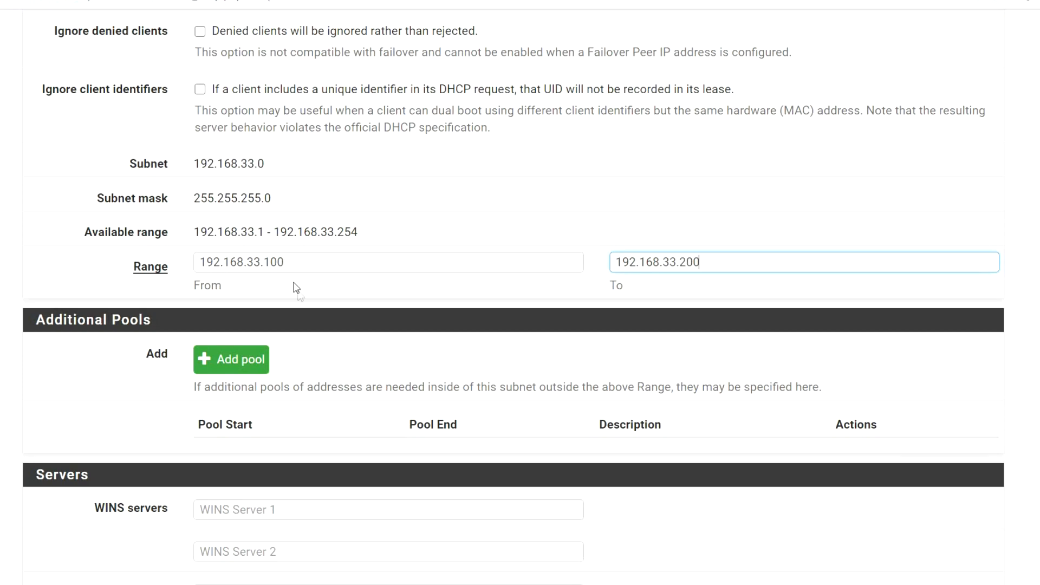
{"action": "mouse_move", "coordinate": [327, 334]}
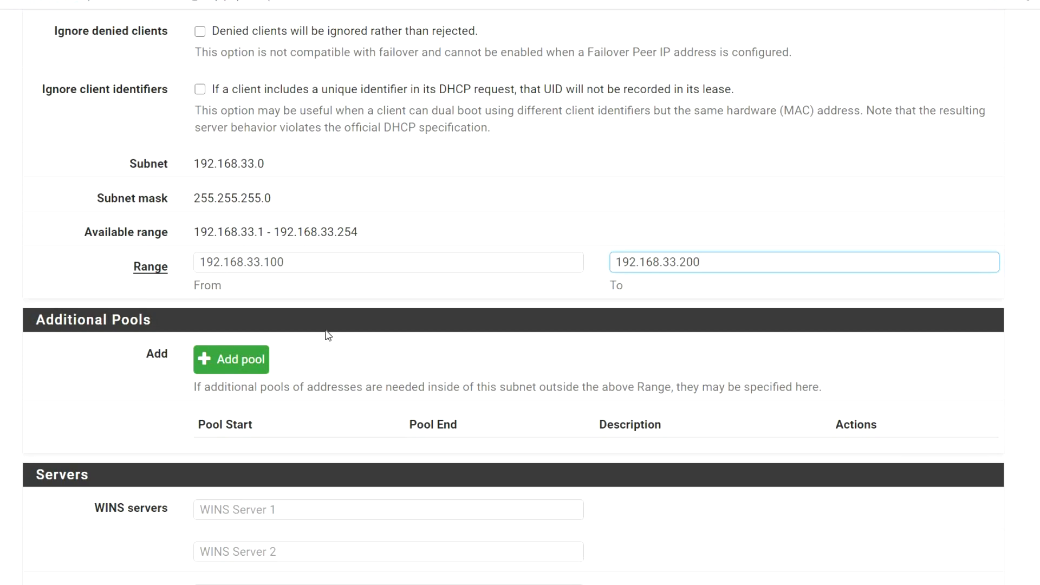
{"action": "scroll", "scroll_direction": "down", "scroll_amount": 3}
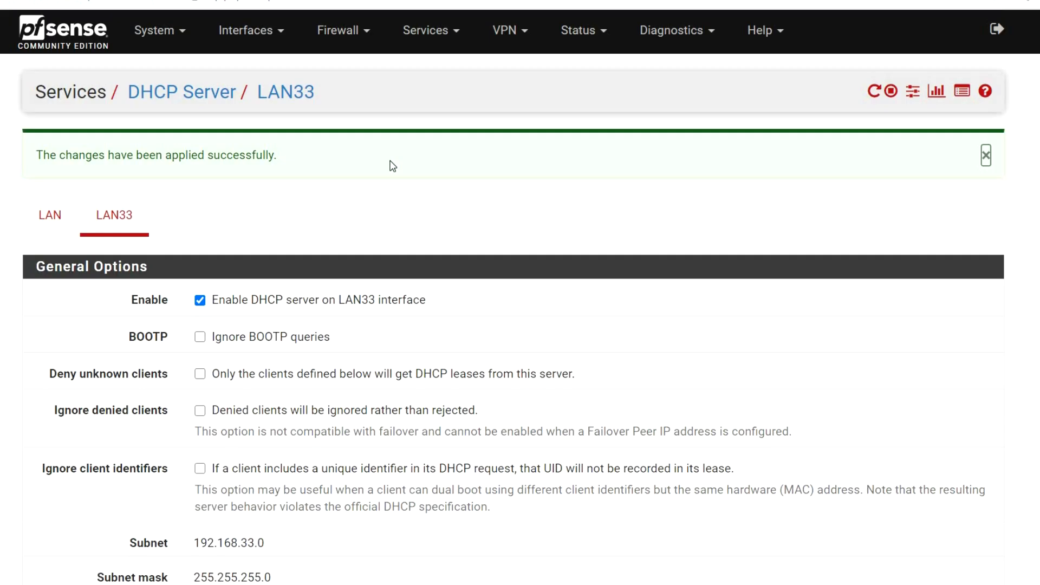
Go to the LAN33 firewall rules and start a new rule.
{"action": "left_click", "coordinate": [344, 31]}
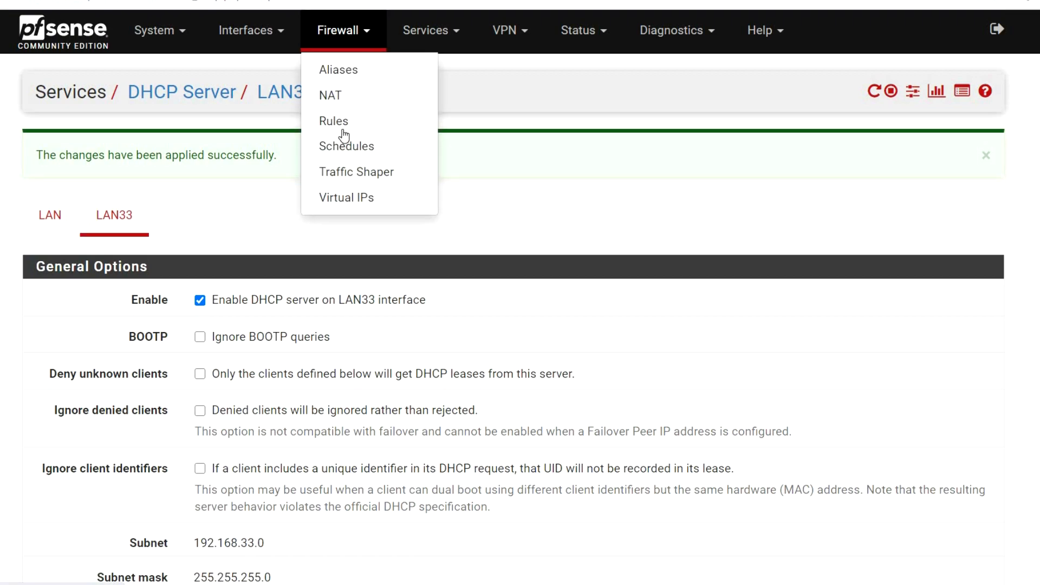
{"action": "left_click", "coordinate": [334, 120]}
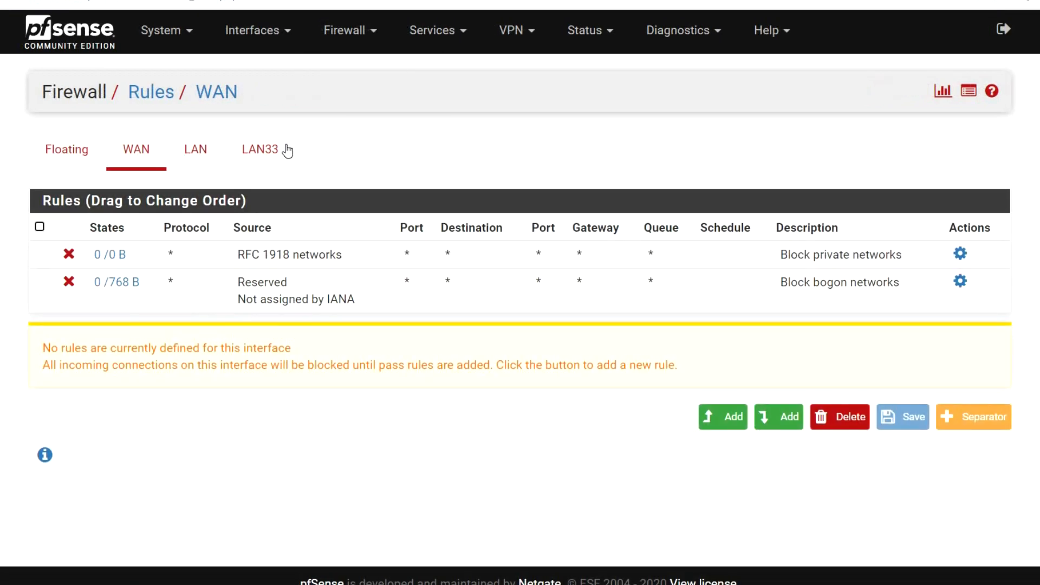
{"action": "left_click", "coordinate": [259, 149]}
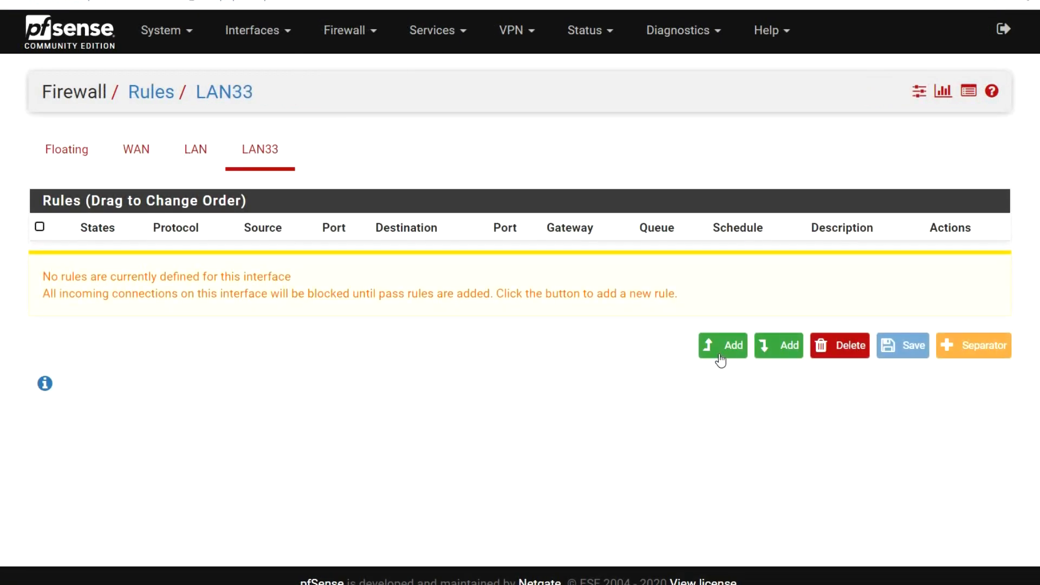
{"action": "left_click", "coordinate": [722, 345]}
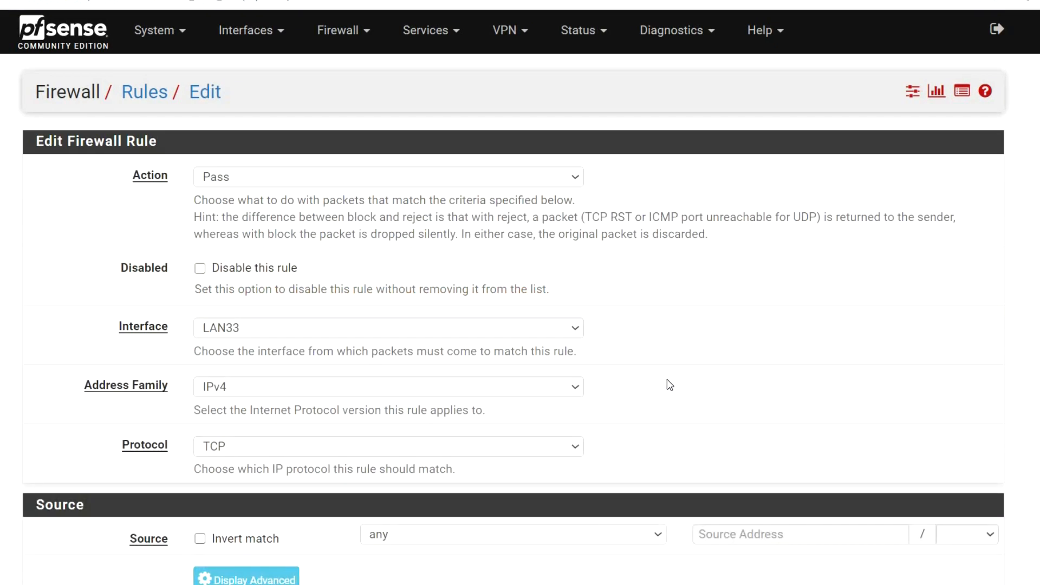
{"action": "mouse_move", "coordinate": [325, 453]}
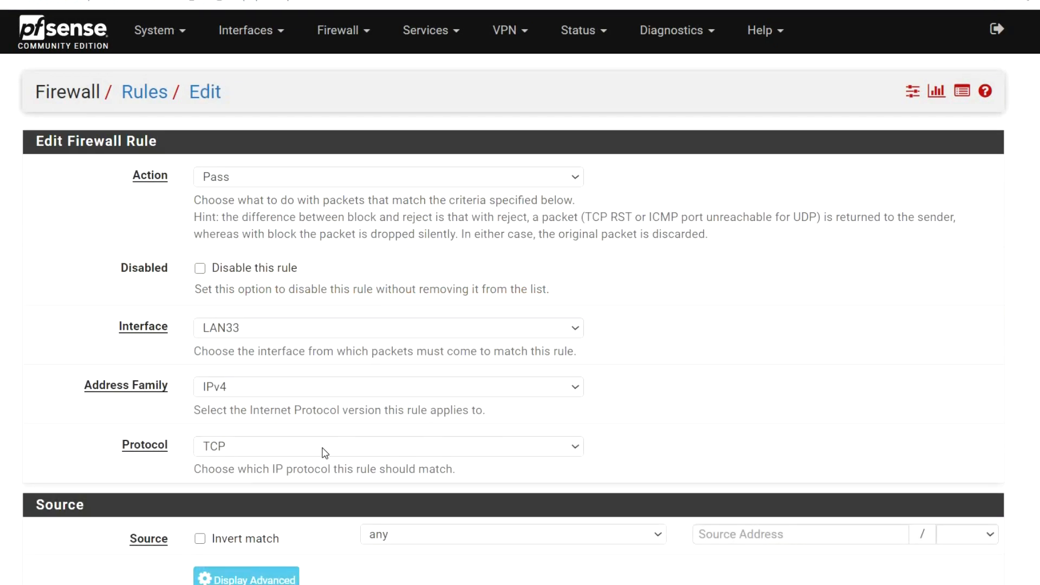
Make the pass rule match any protocol and save it.
{"action": "left_click", "coordinate": [388, 445]}
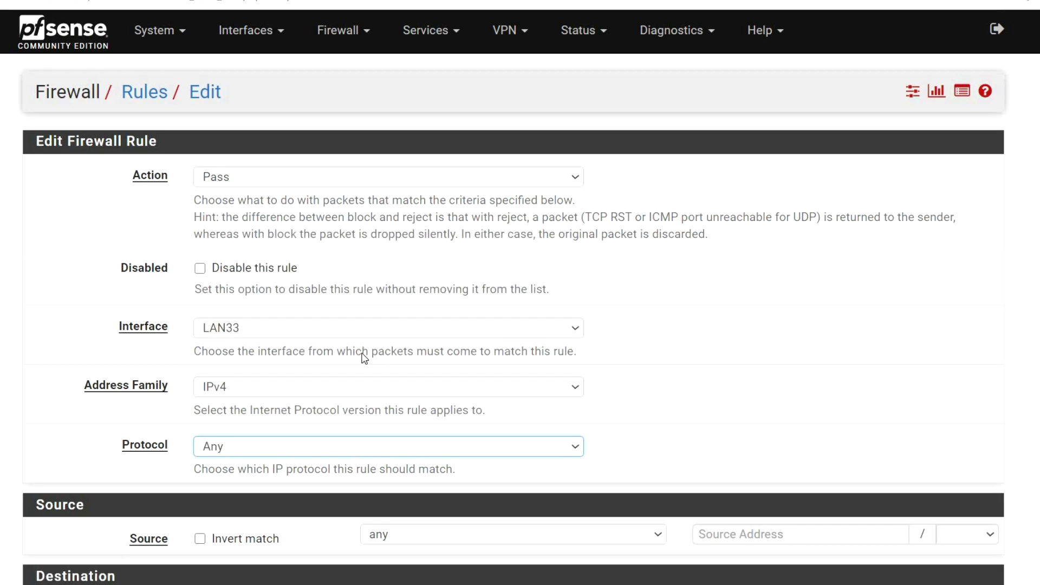
{"action": "scroll", "scroll_direction": "down", "scroll_amount": 3}
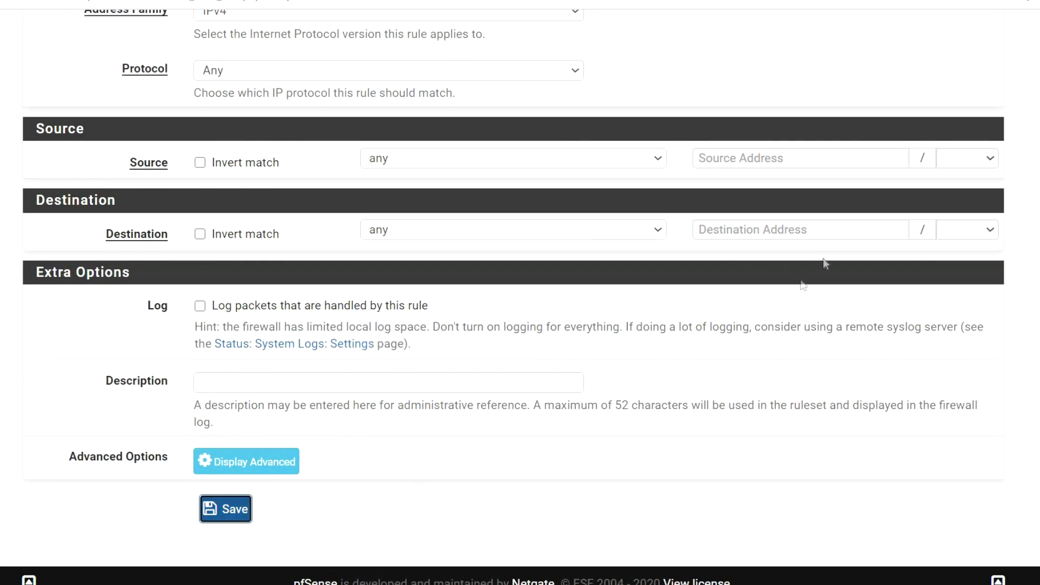
{"action": "left_click", "coordinate": [225, 508]}
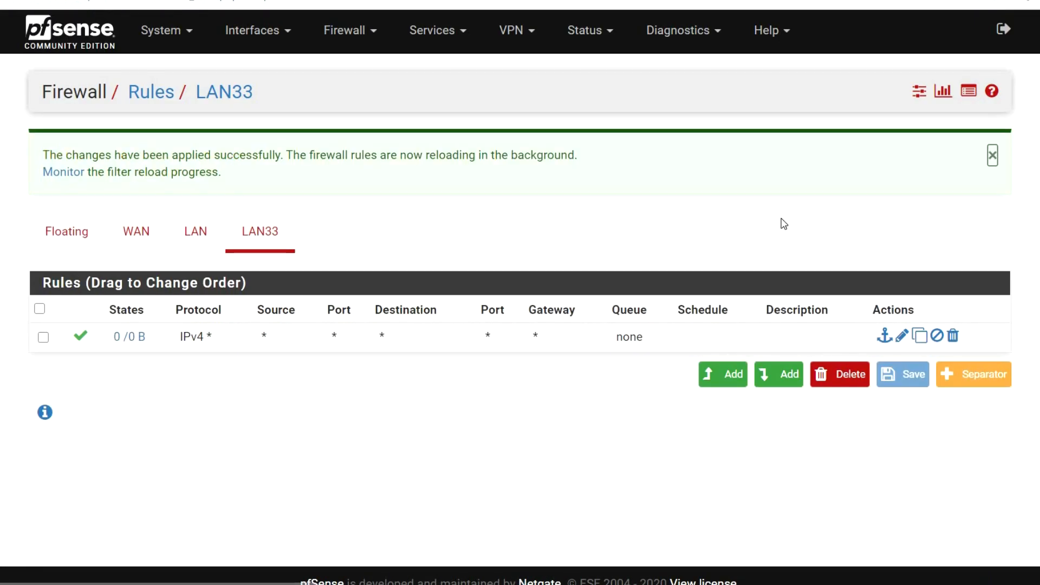
View Status > DHCP Leases and copy the UBNT device's address 192.168.1.104.
{"action": "left_click", "coordinate": [584, 74]}
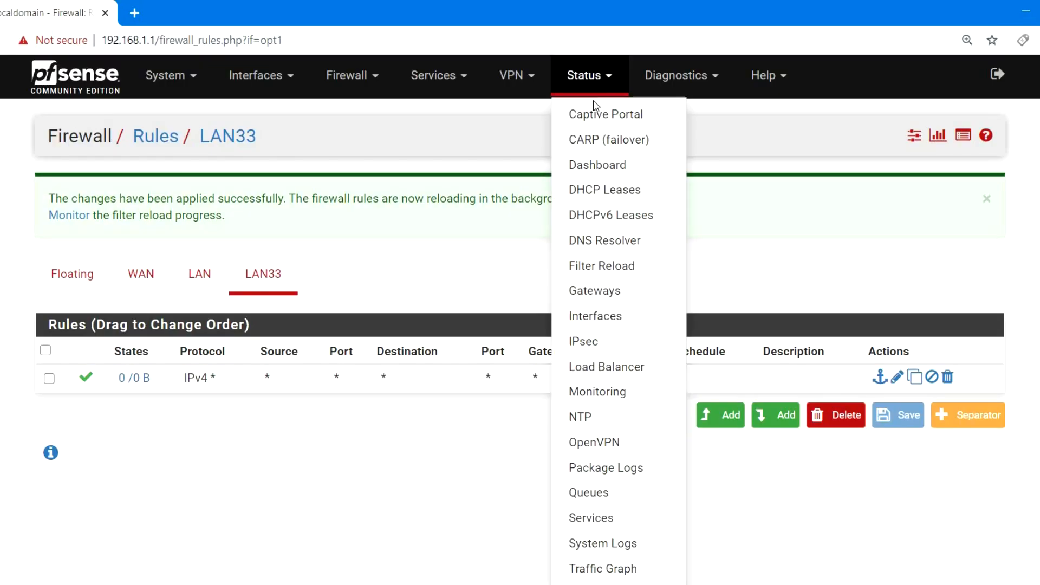
{"action": "left_click", "coordinate": [604, 190]}
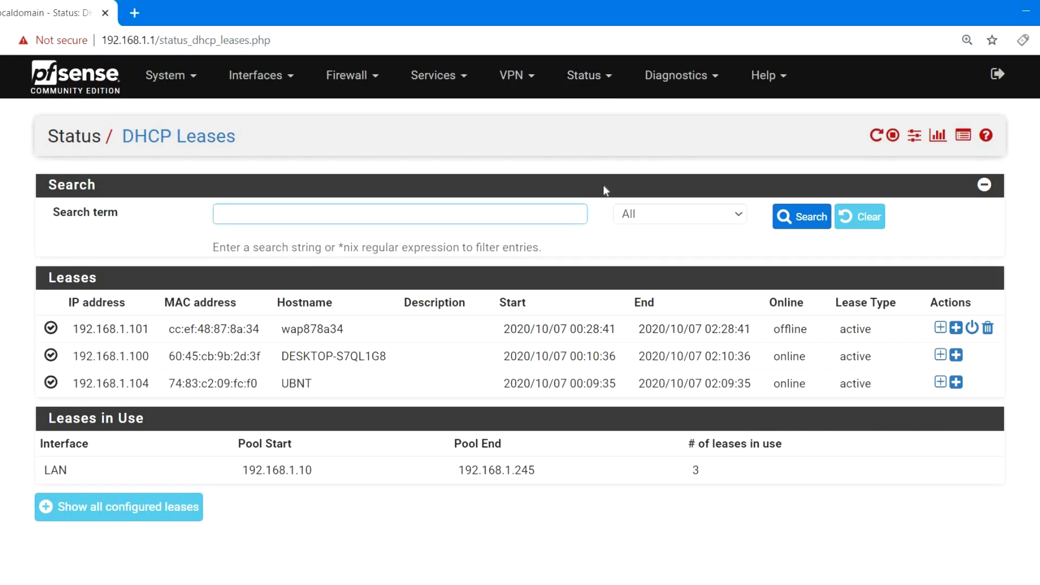
{"action": "right_click", "coordinate": [110, 383]}
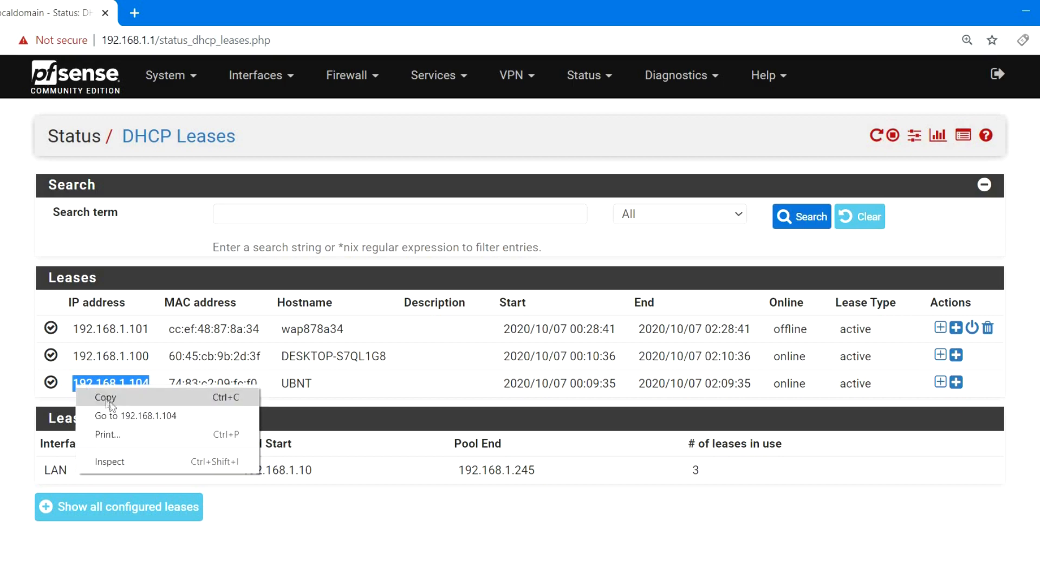
{"action": "left_click", "coordinate": [136, 416]}
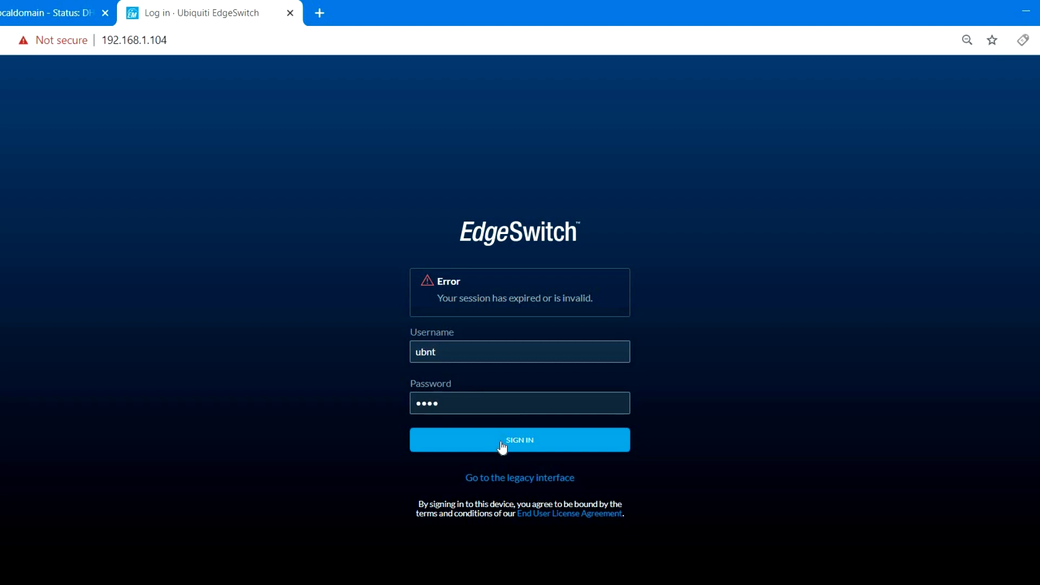
Sign in to the EdgeSwitch and add VLAN 33.
{"action": "left_click", "coordinate": [519, 440]}
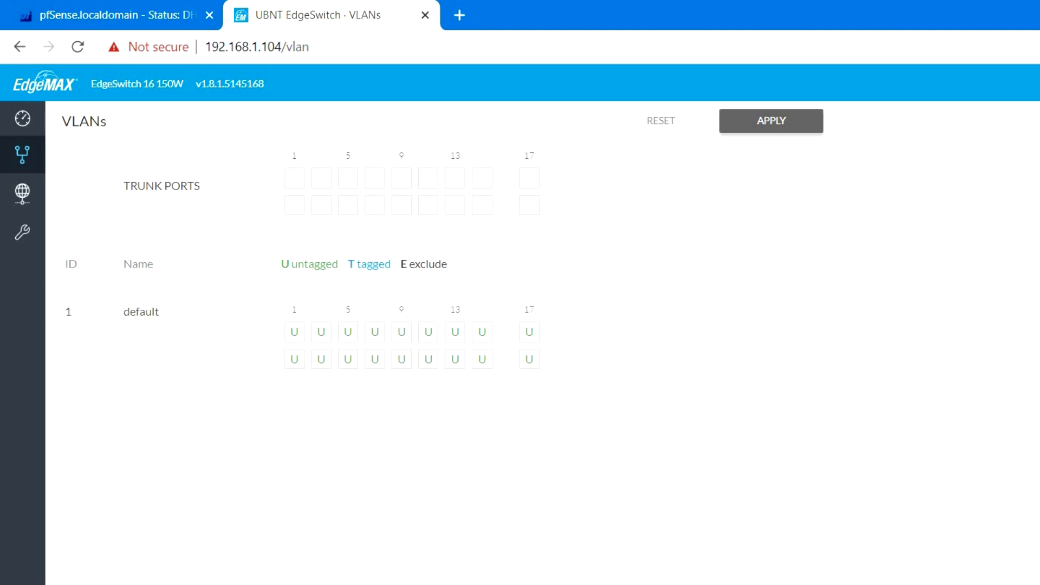
{"action": "left_click", "coordinate": [770, 120]}
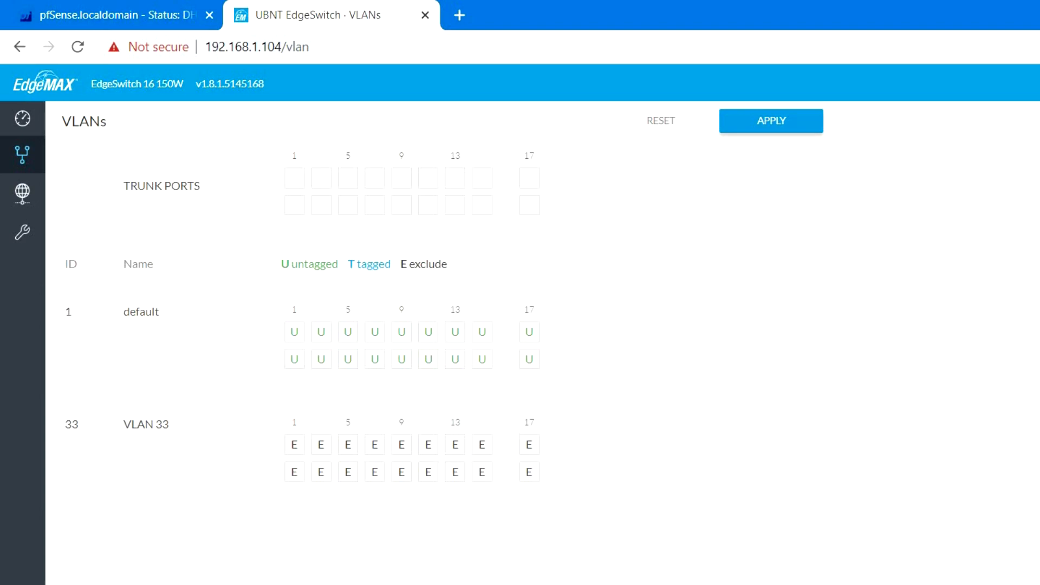
{"action": "mouse_move", "coordinate": [904, 267]}
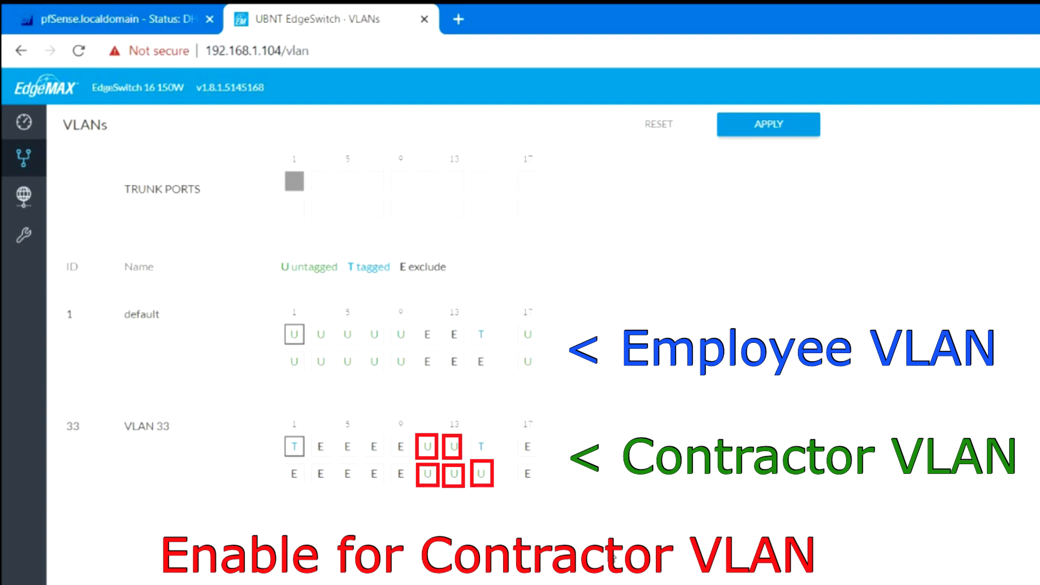
{"action": "left_click", "coordinate": [768, 120]}
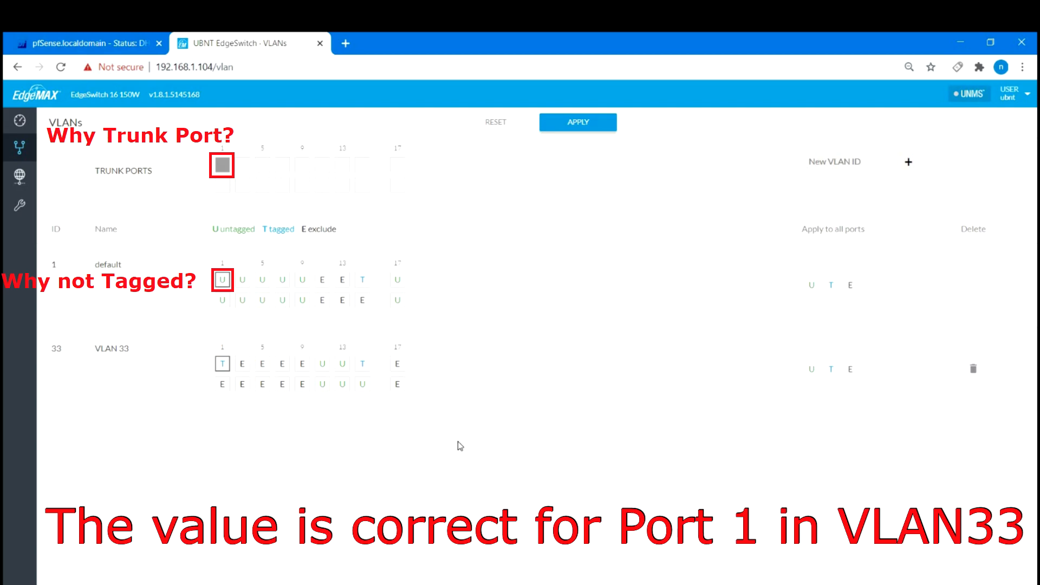
Go to the access point's lease address, log in and start the Setup Wizard with automatic addressing.
{"action": "right_click", "coordinate": [162, 317]}
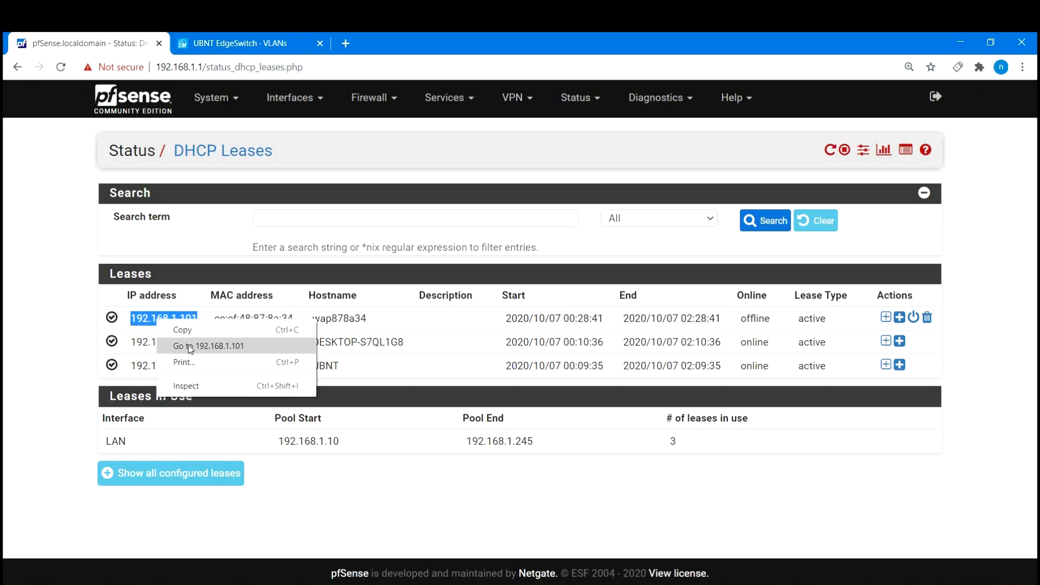
{"action": "left_click", "coordinate": [218, 346]}
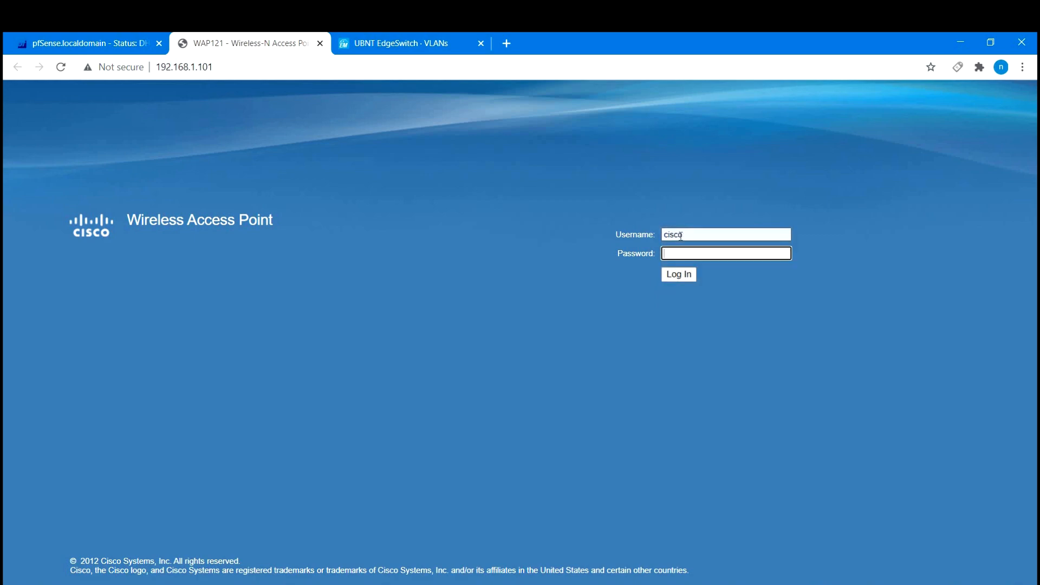
{"action": "left_click", "coordinate": [678, 274]}
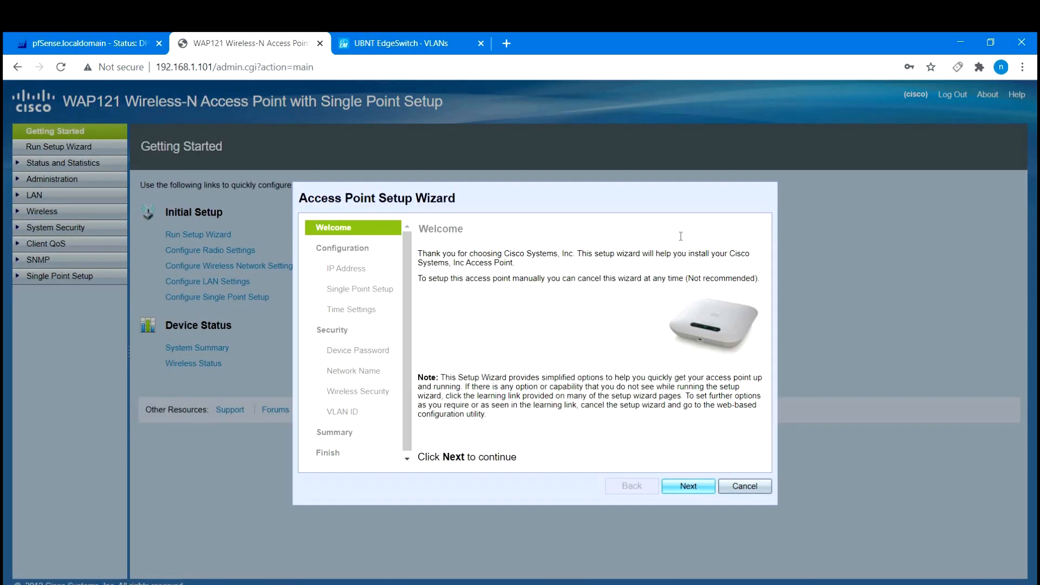
{"action": "left_click", "coordinate": [688, 485]}
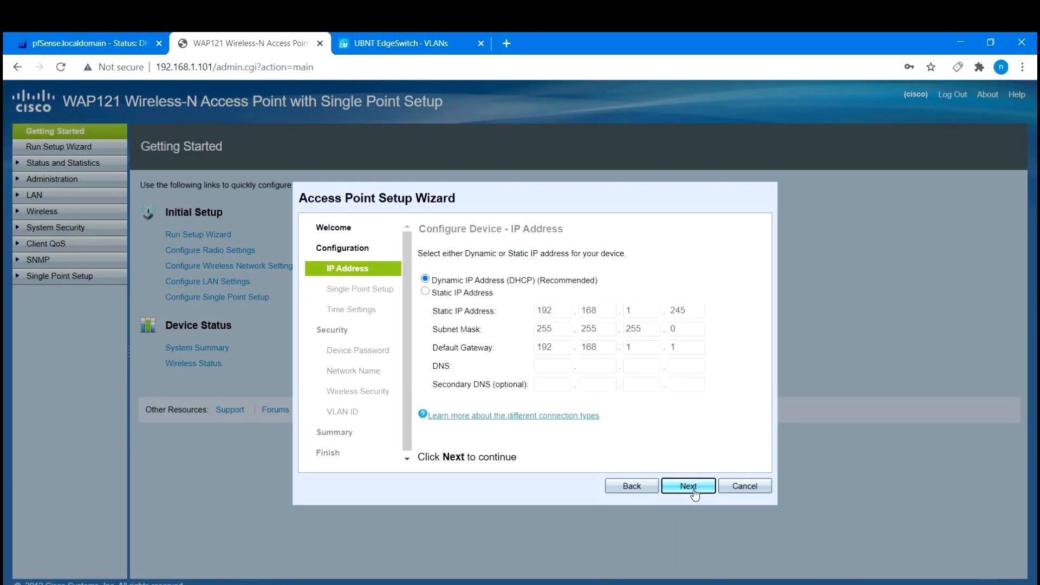
{"action": "left_click", "coordinate": [689, 485]}
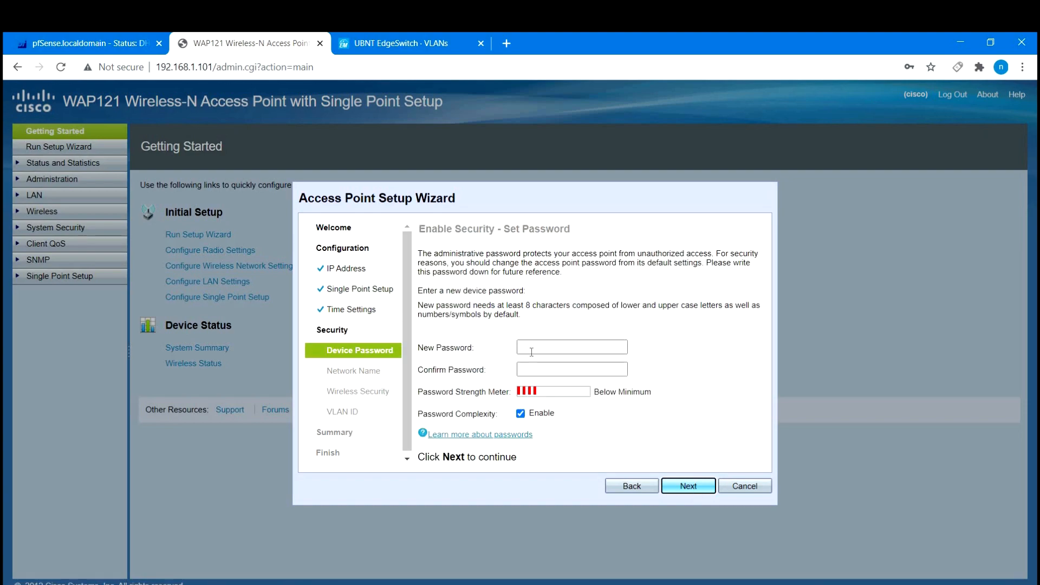
Set the device password, name the network 'Employee Wifi' and finish with WPA Personal security.
{"action": "type", "text": "password"}
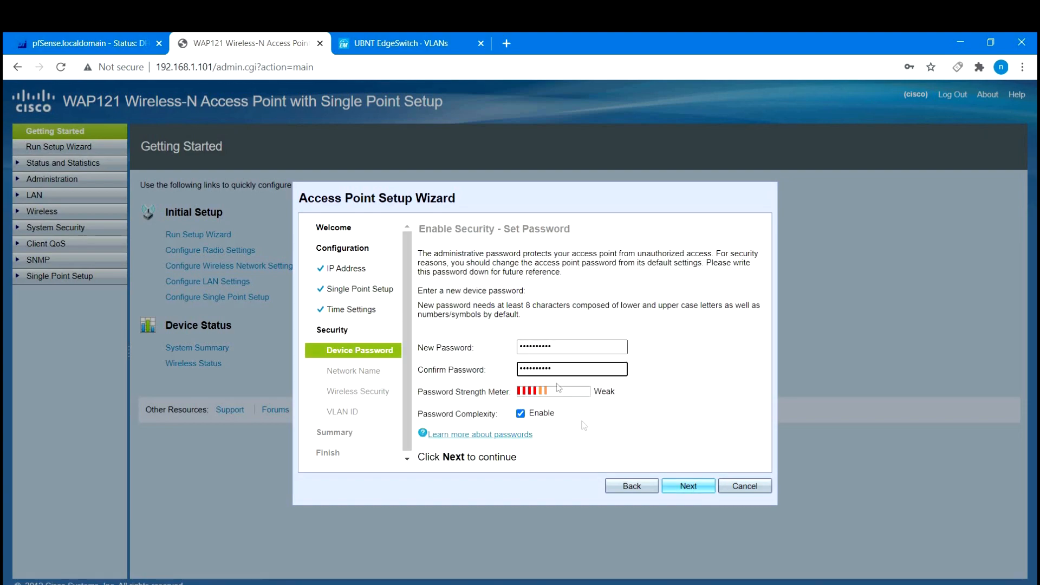
{"action": "left_click", "coordinate": [688, 485]}
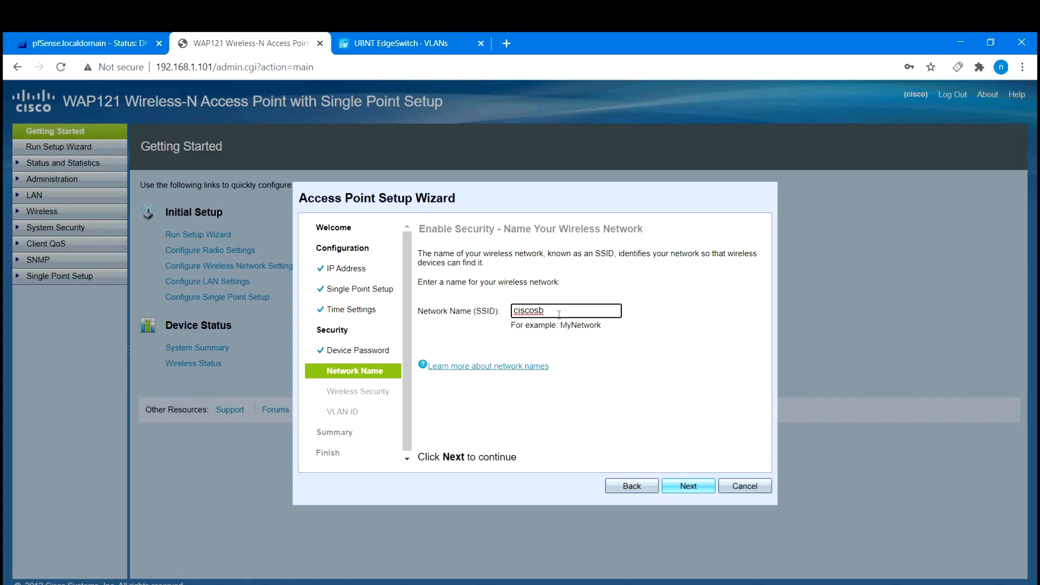
{"action": "type", "text": "Employee Wifi"}
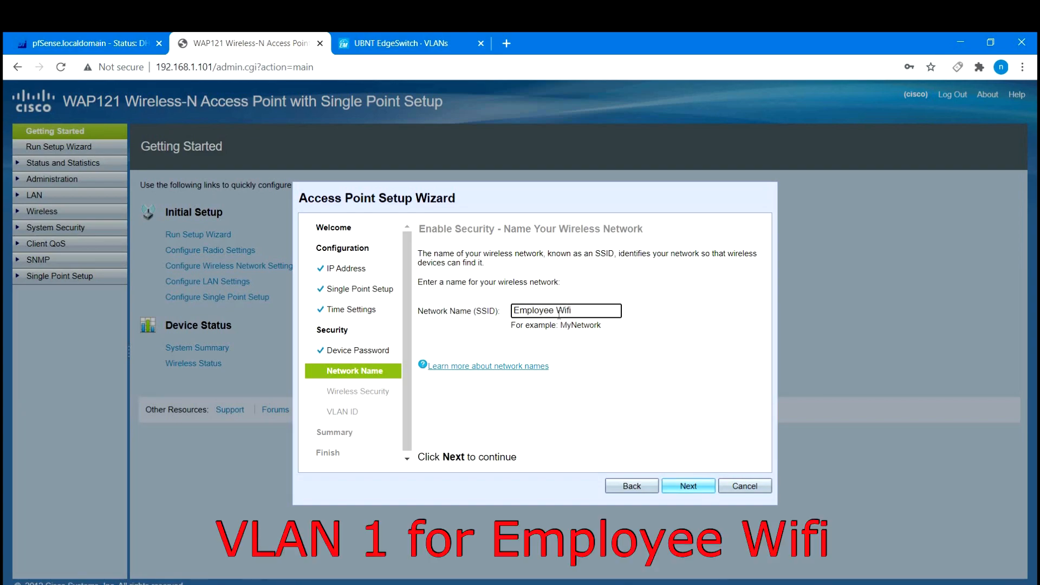
{"action": "left_click", "coordinate": [687, 485]}
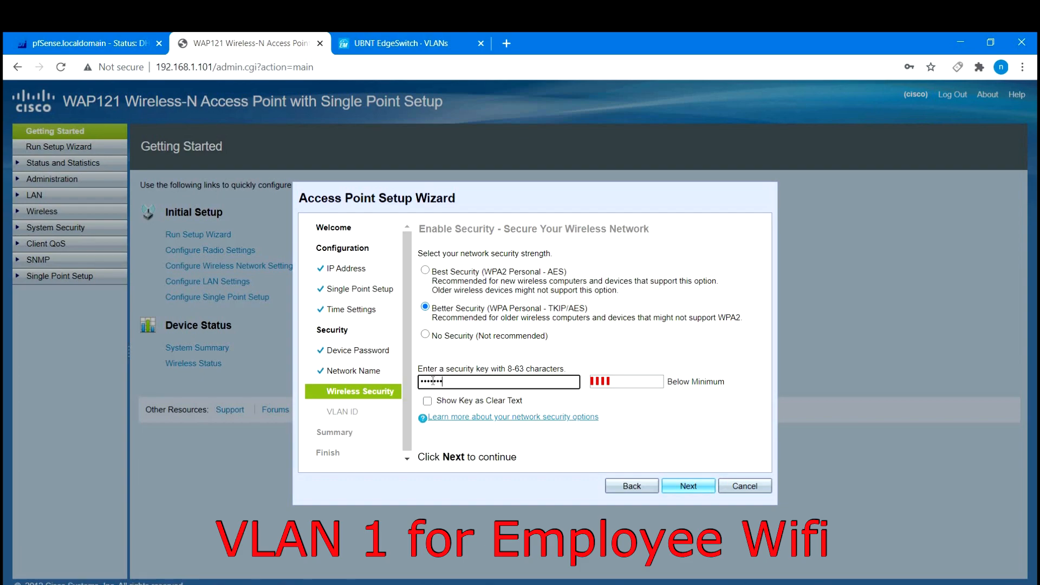
{"action": "left_click", "coordinate": [688, 485]}
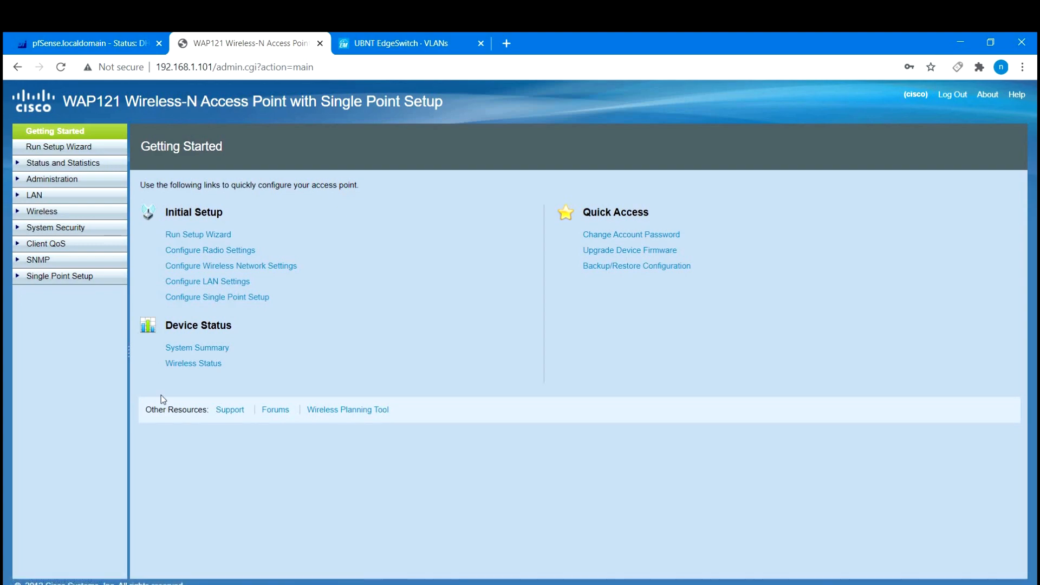
{"action": "mouse_move", "coordinate": [42, 211]}
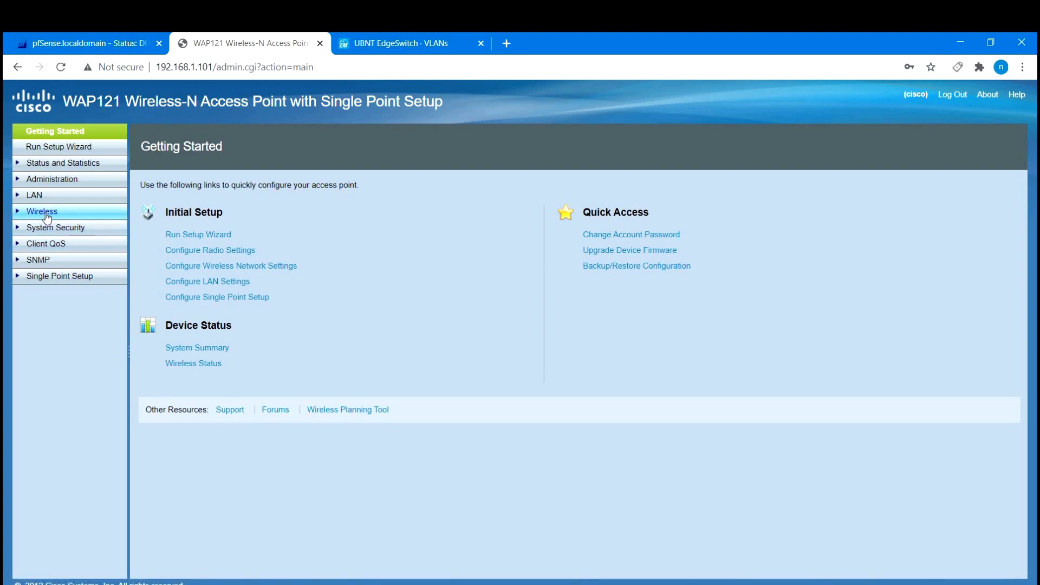
Under Wireless > Networks, add a 'Contractor Wifi' virtual access point on VLAN 33 with WPA Personal and save it.
{"action": "left_click", "coordinate": [42, 212]}
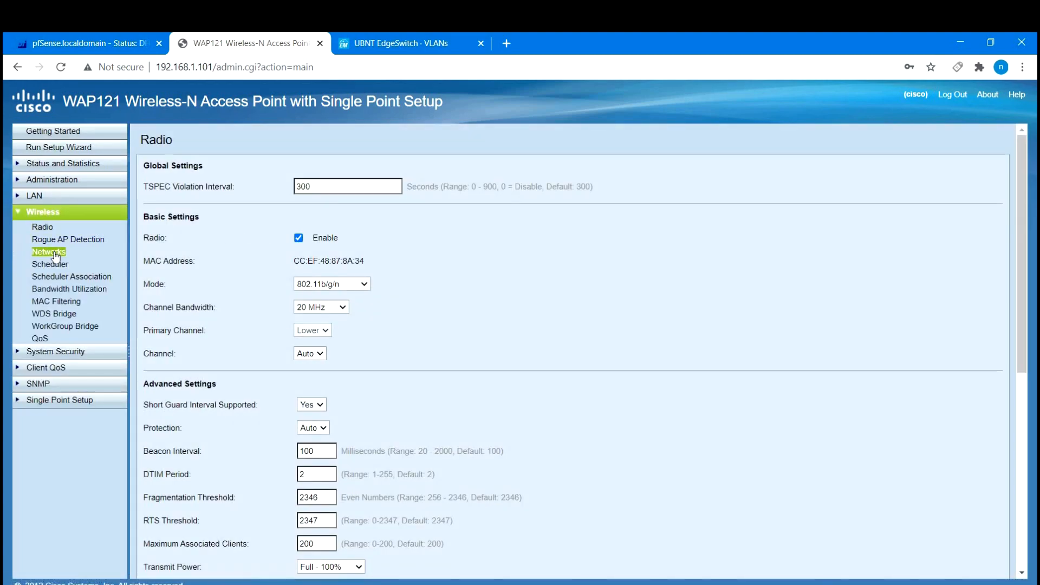
{"action": "left_click", "coordinate": [49, 251]}
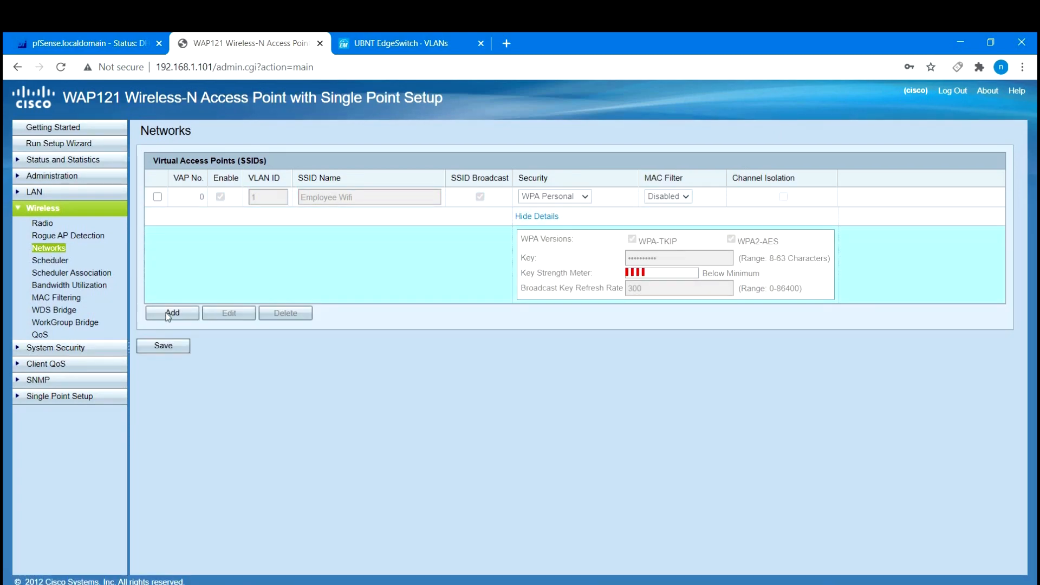
{"action": "left_click", "coordinate": [171, 312]}
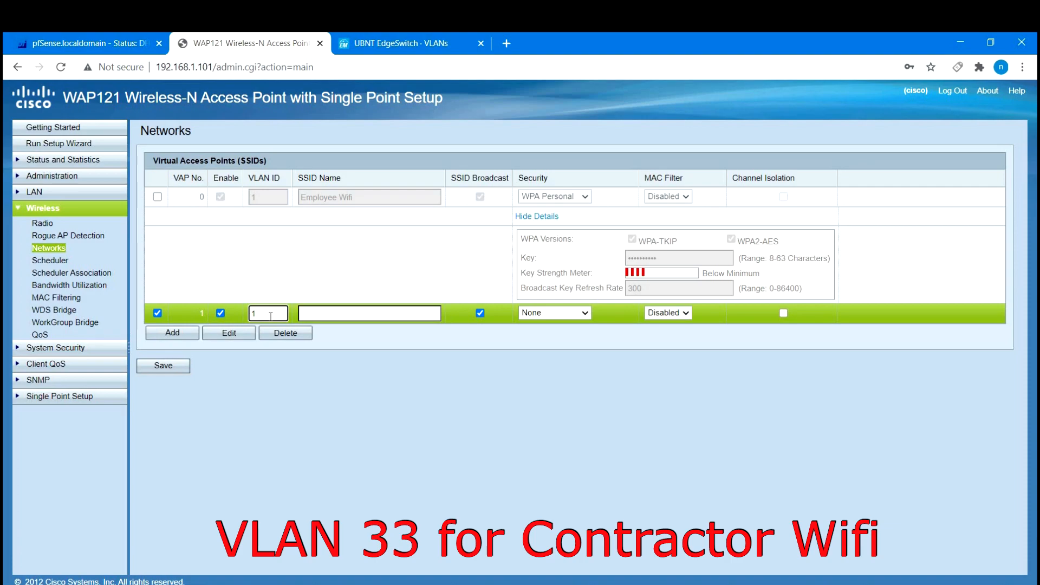
{"action": "type", "text": "Contractor Wifi"}
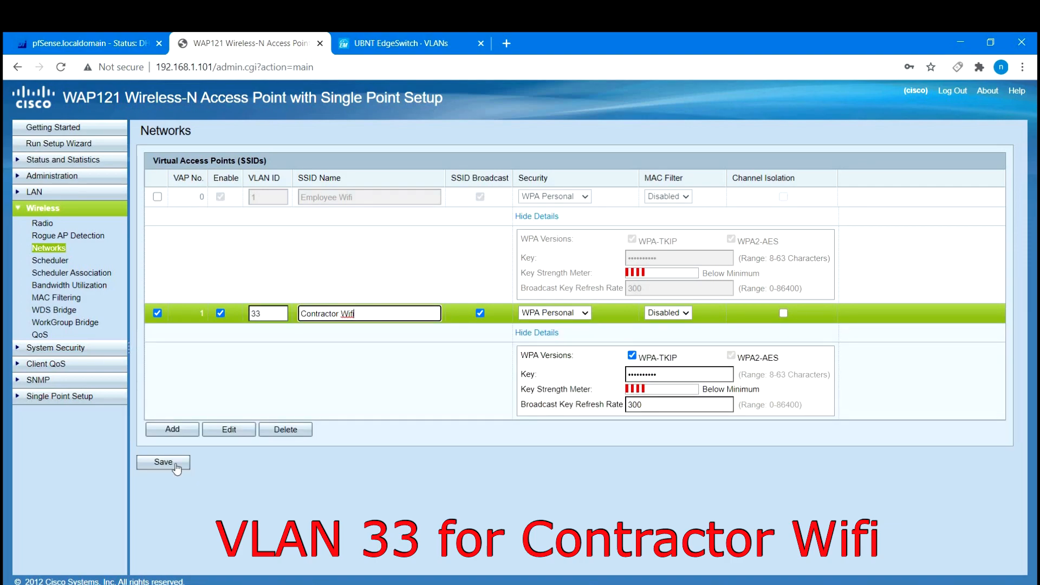
{"action": "left_click", "coordinate": [730, 357]}
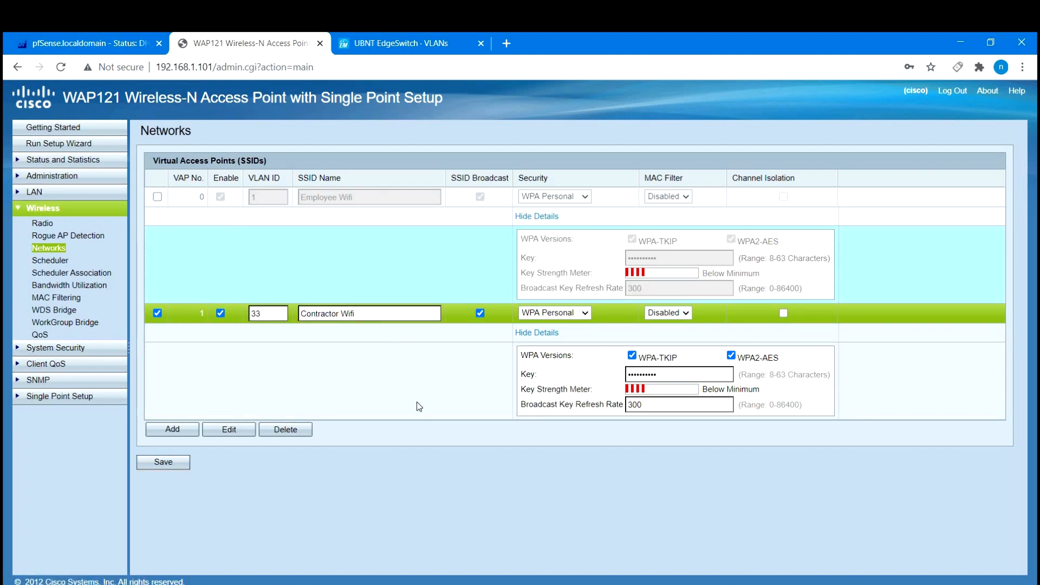
{"action": "left_click", "coordinate": [536, 331]}
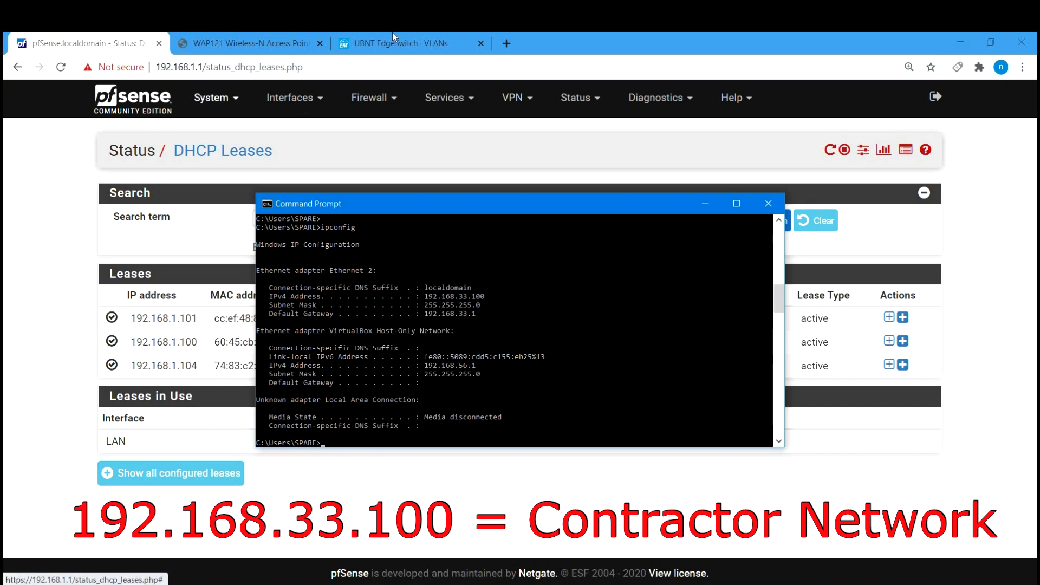
Switch to the EdgeSwitch browser tab after seeing the 192.168.33.100 contractor address.
{"action": "left_click", "coordinate": [398, 43]}
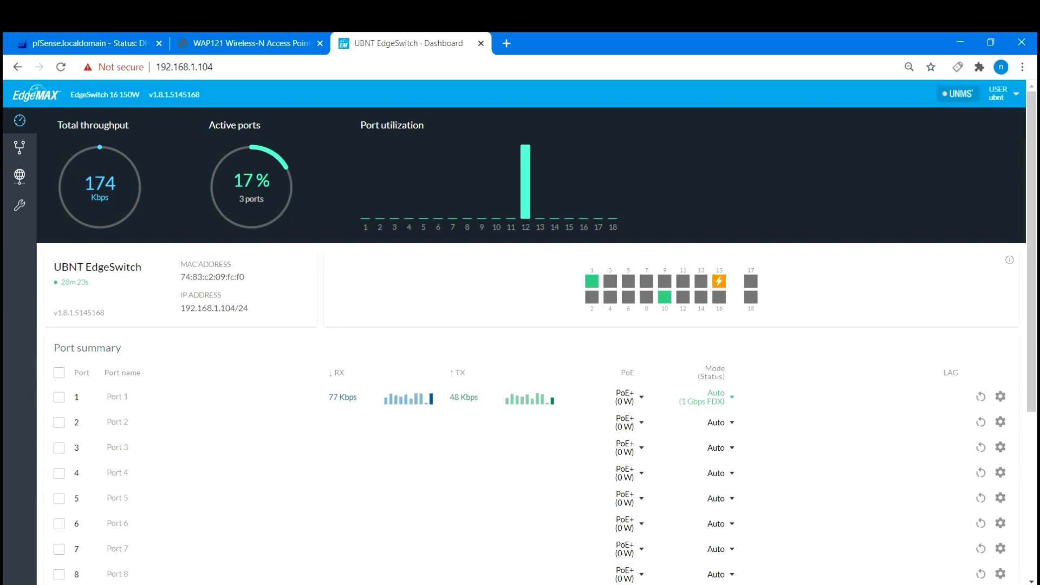
{"action": "mouse_move", "coordinate": [454, 369]}
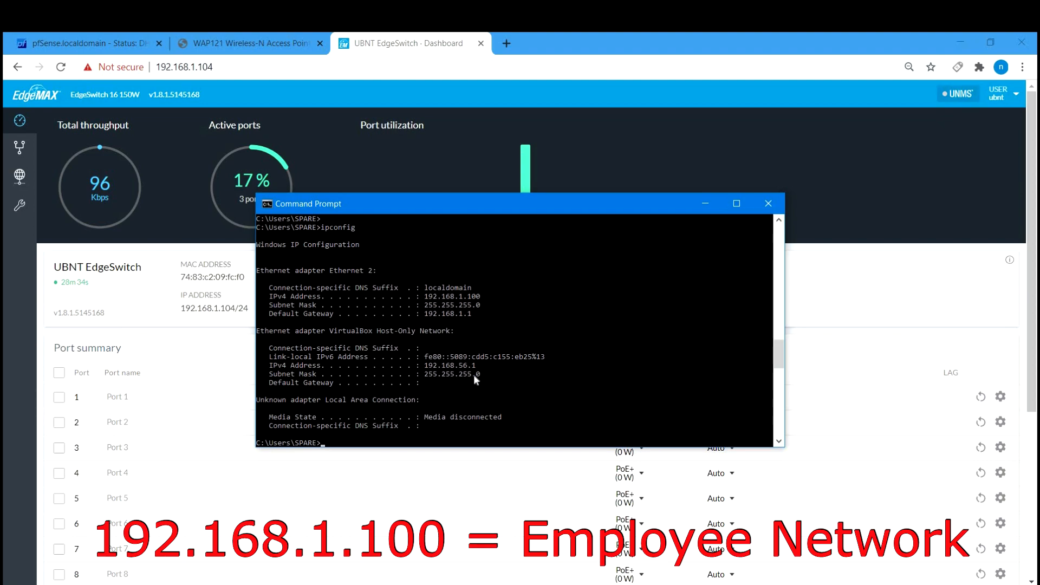
Return to the pfSense DHCP Leases tab after the PC shows 192.168.1.100 on the employee network.
{"action": "left_click", "coordinate": [87, 44]}
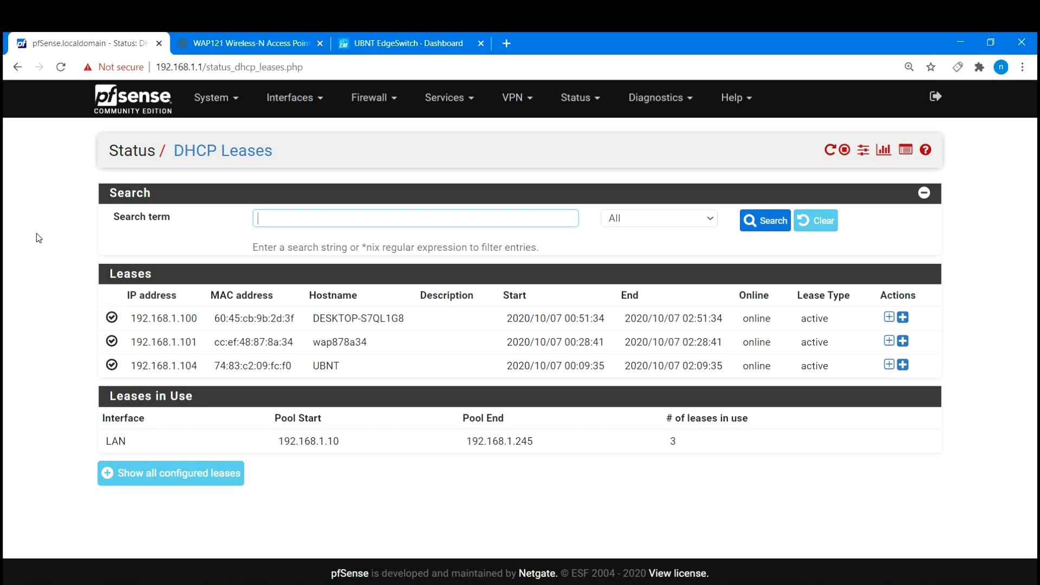
{"action": "mouse_move", "coordinate": [41, 239]}
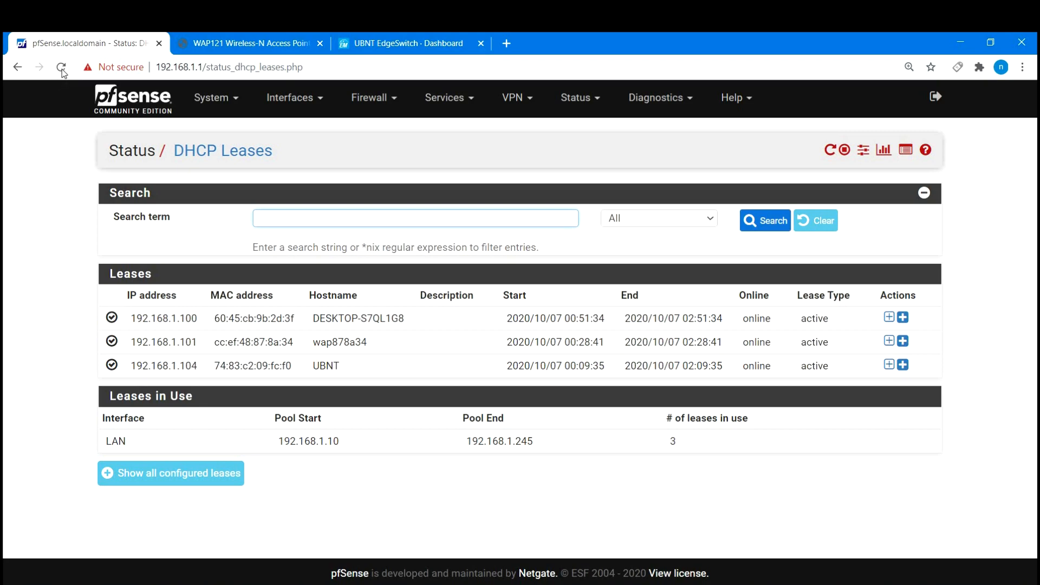
Reload the DHCP Leases page until the Android phone's 192.168.33.101 LAN33 lease appears.
{"action": "left_click", "coordinate": [61, 67]}
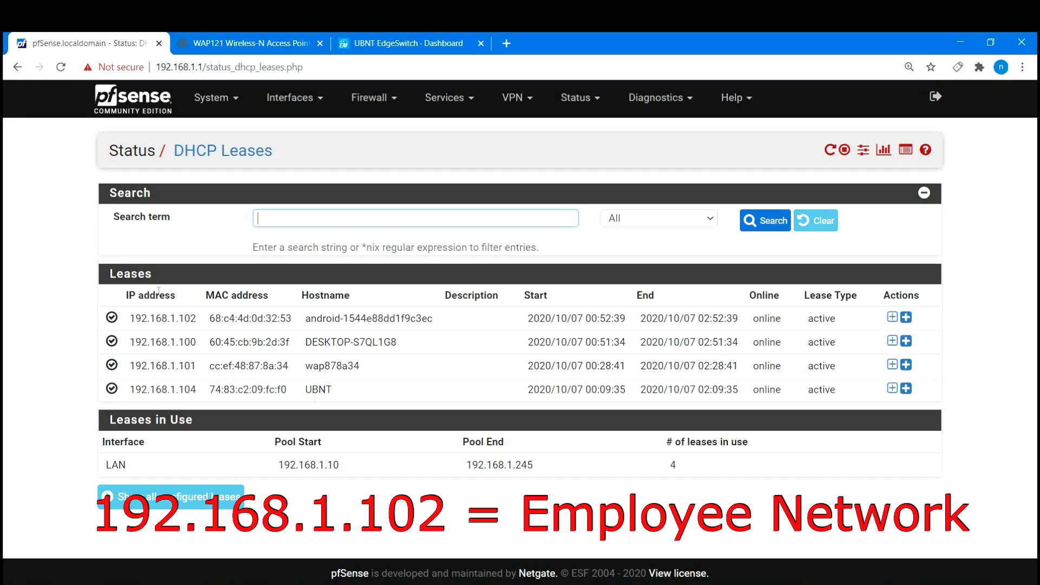
{"action": "mouse_move", "coordinate": [339, 311]}
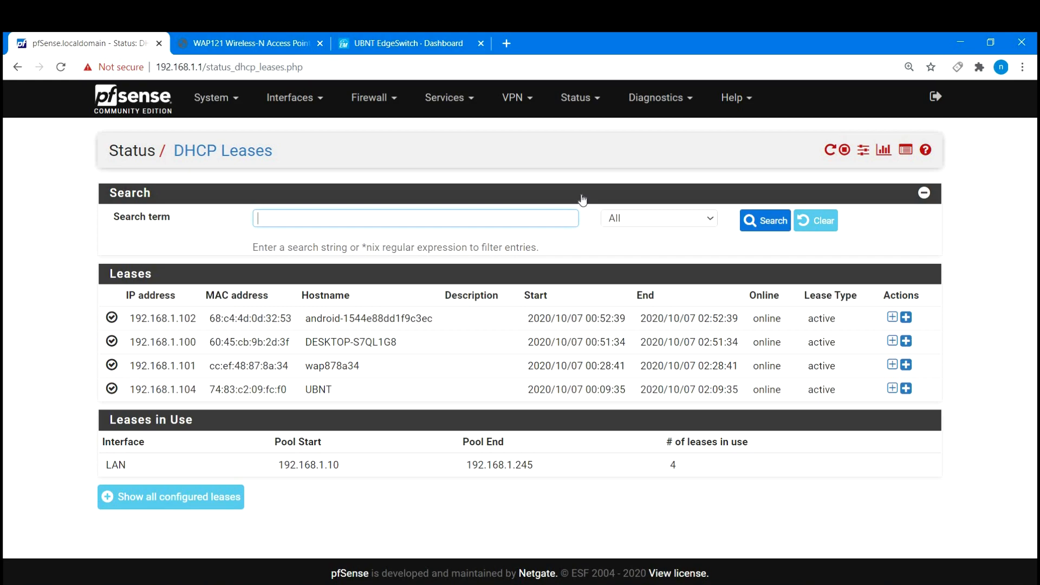
{"action": "mouse_move", "coordinate": [498, 160]}
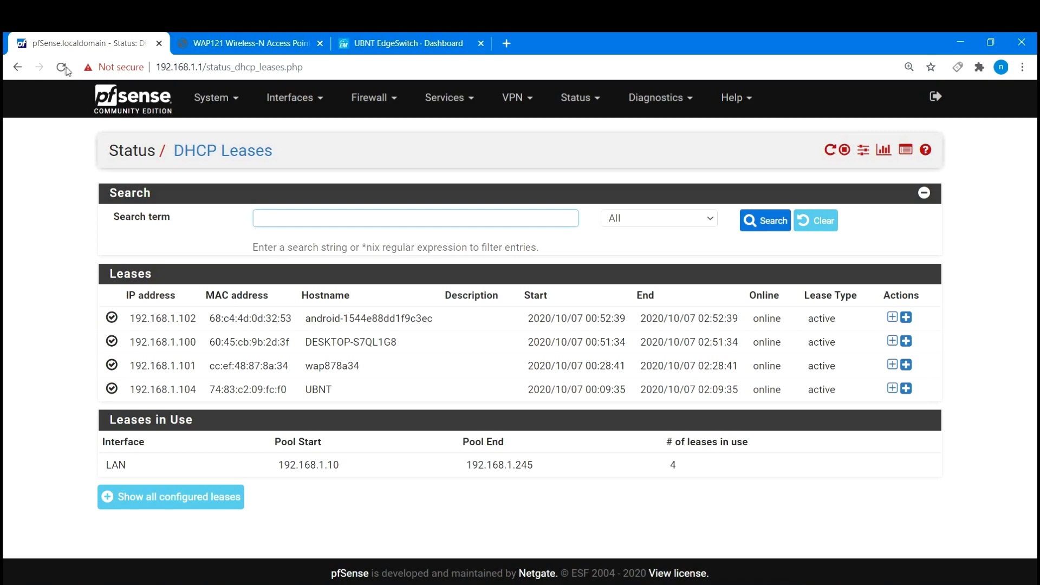
{"action": "left_click", "coordinate": [60, 66]}
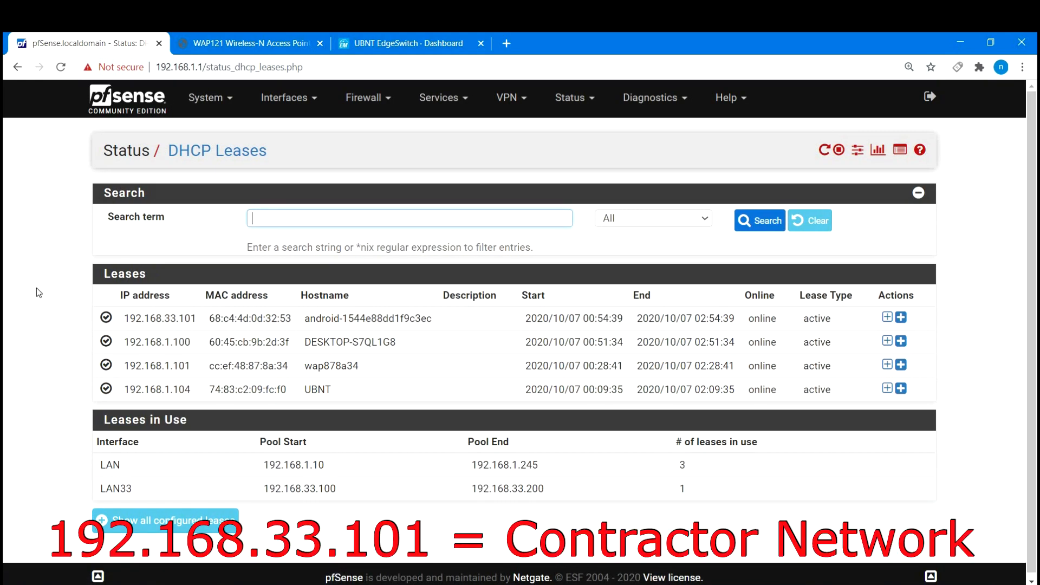